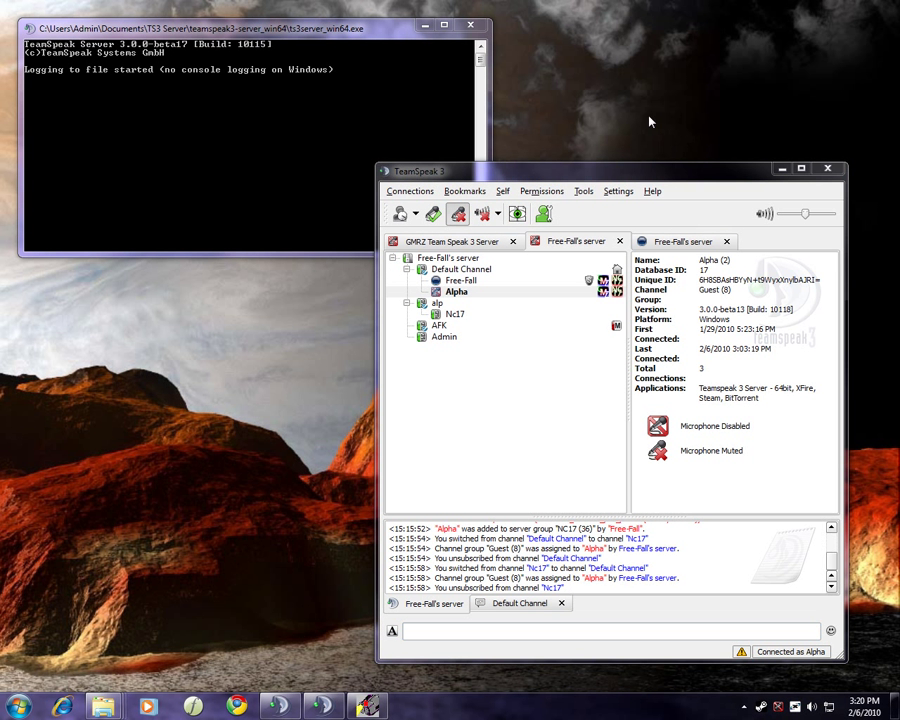
mouse_move(650, 139)
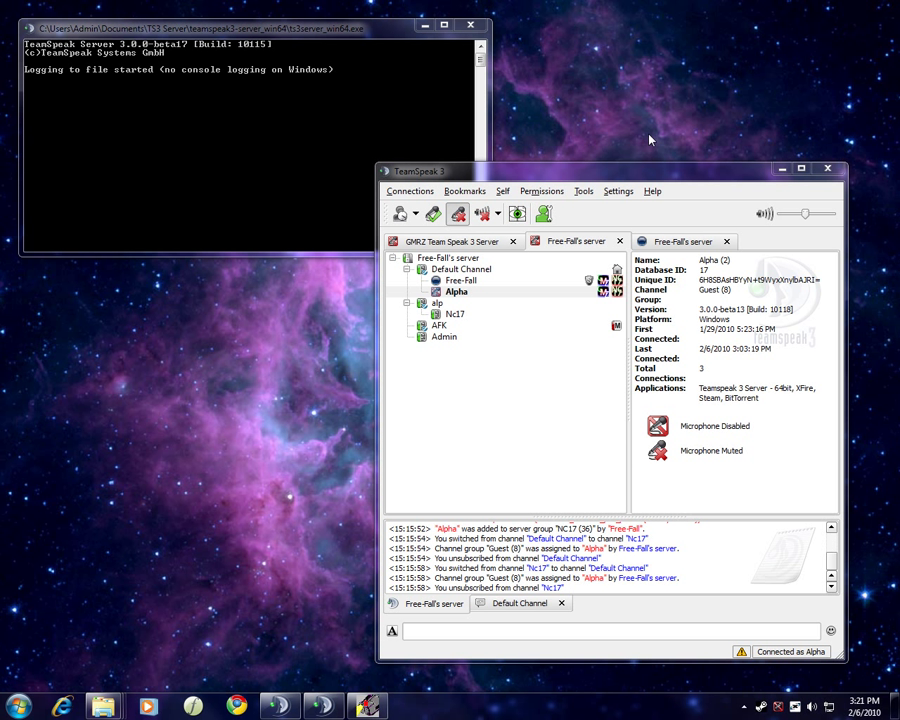
mouse_move(155, 609)
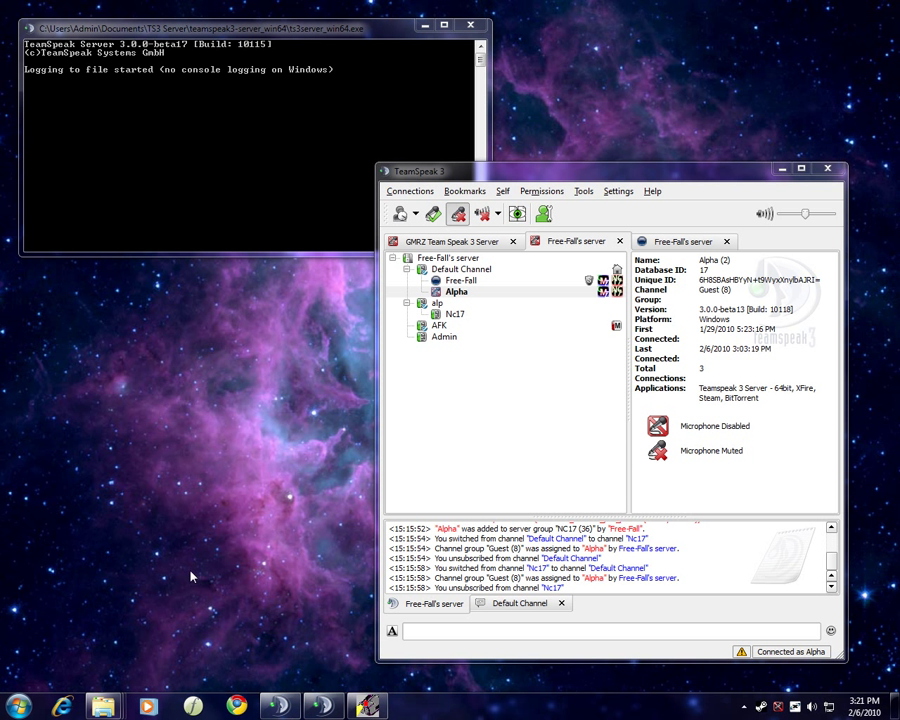
mouse_move(232, 498)
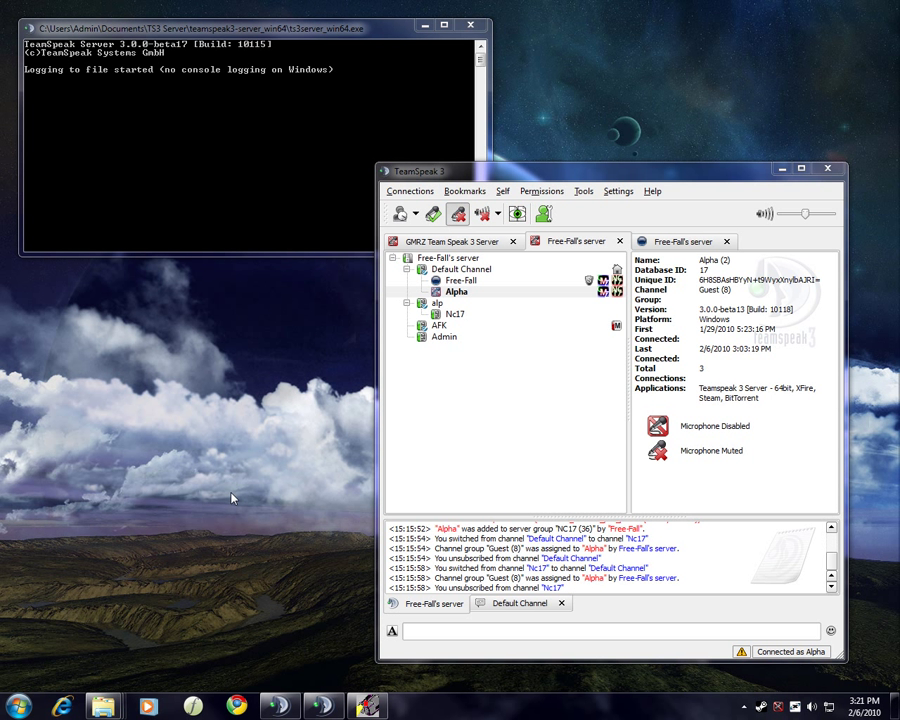
mouse_move(302, 444)
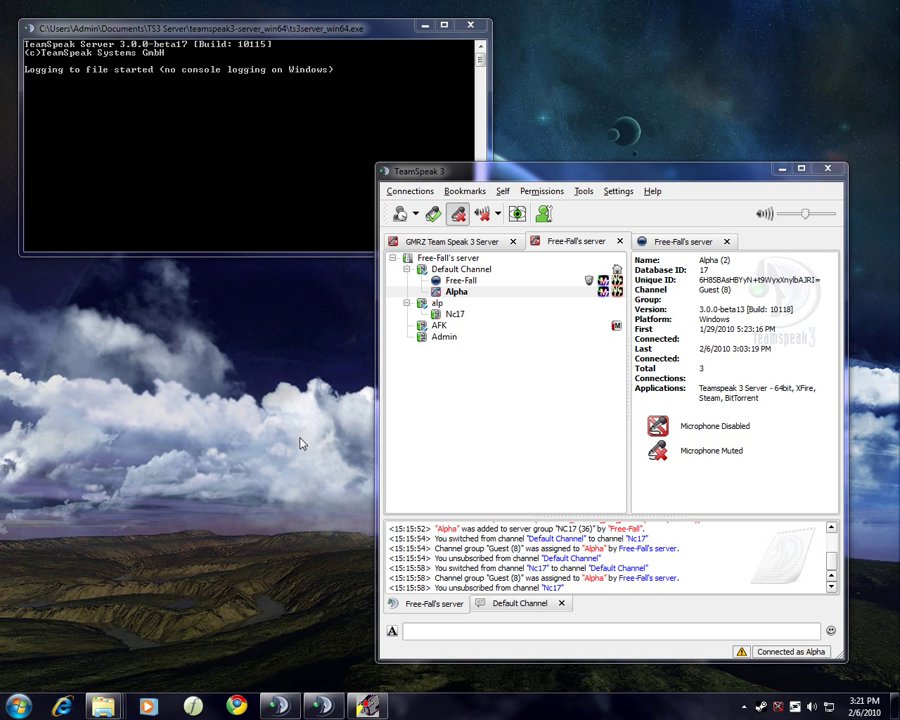
mouse_move(210, 499)
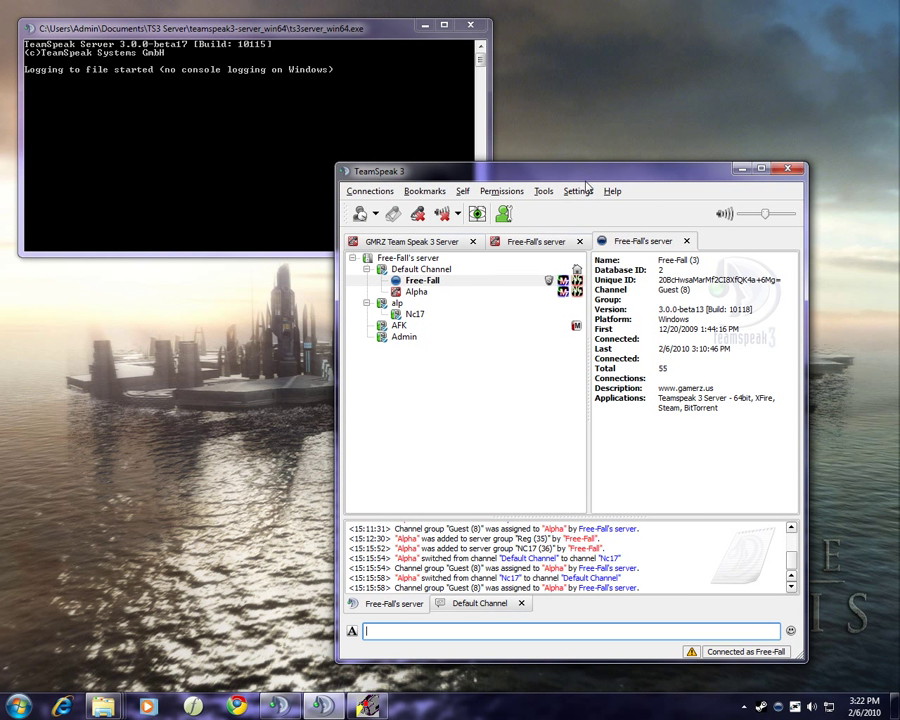
mouse_move(543, 191)
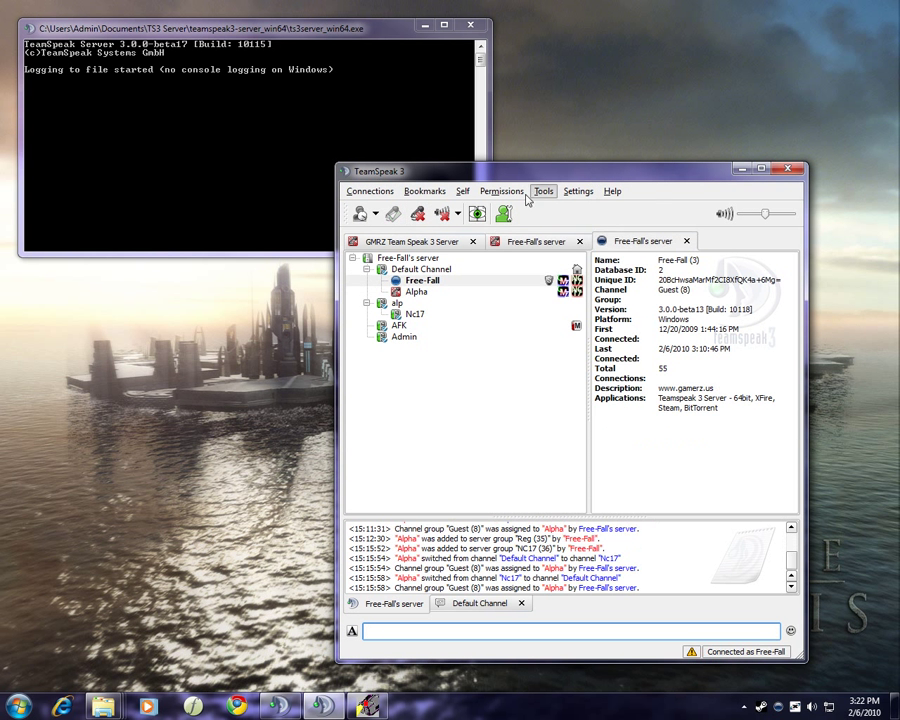
Open the server group permissions and compare the Reg and NC17 groups' members
left_click(502, 191)
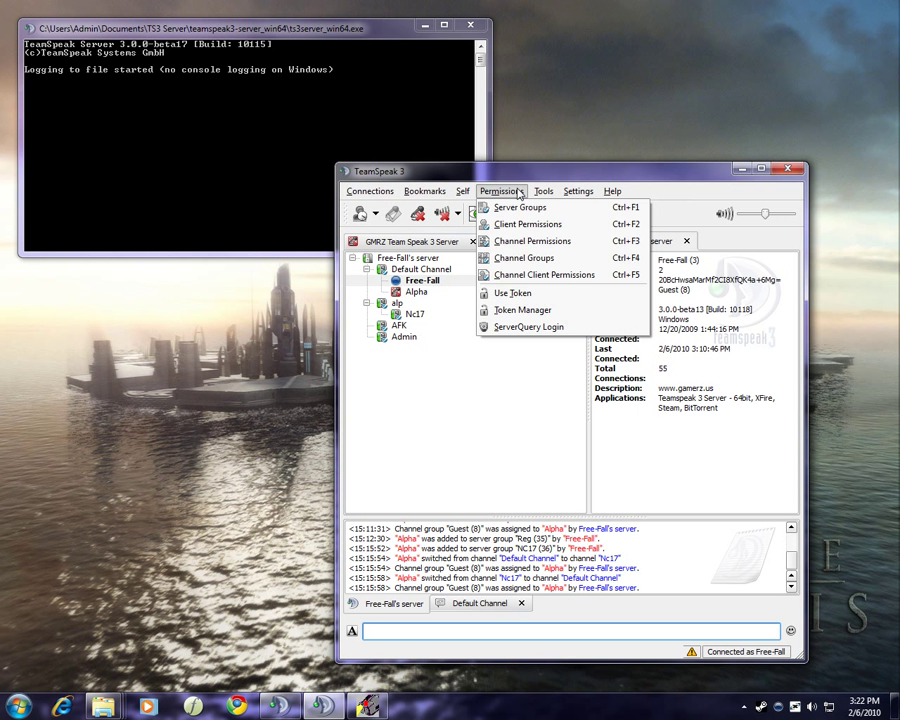
left_click(416, 291)
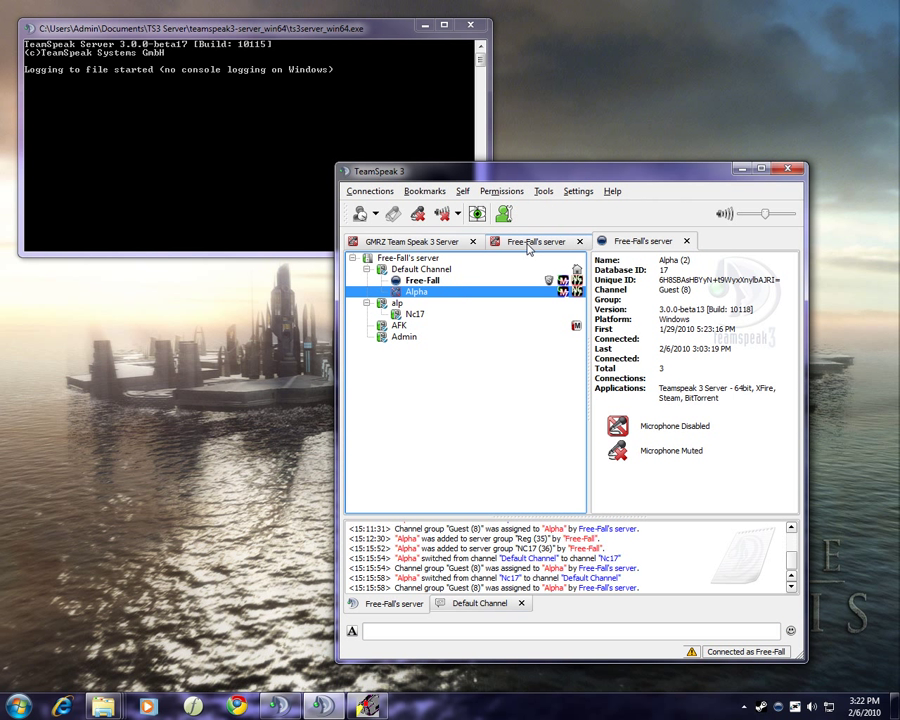
mouse_move(502, 191)
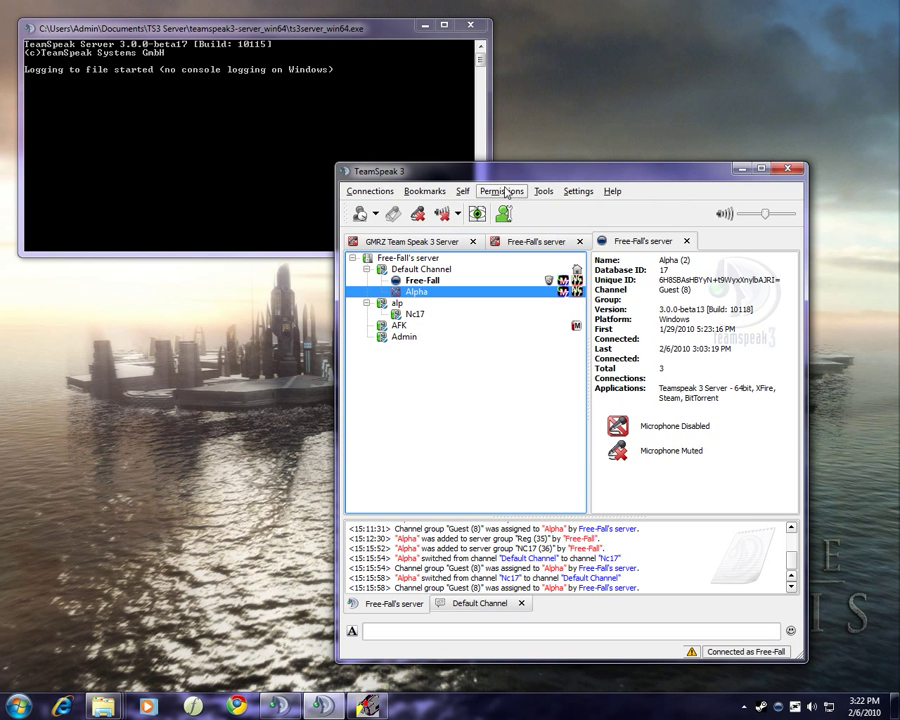
left_click(502, 191)
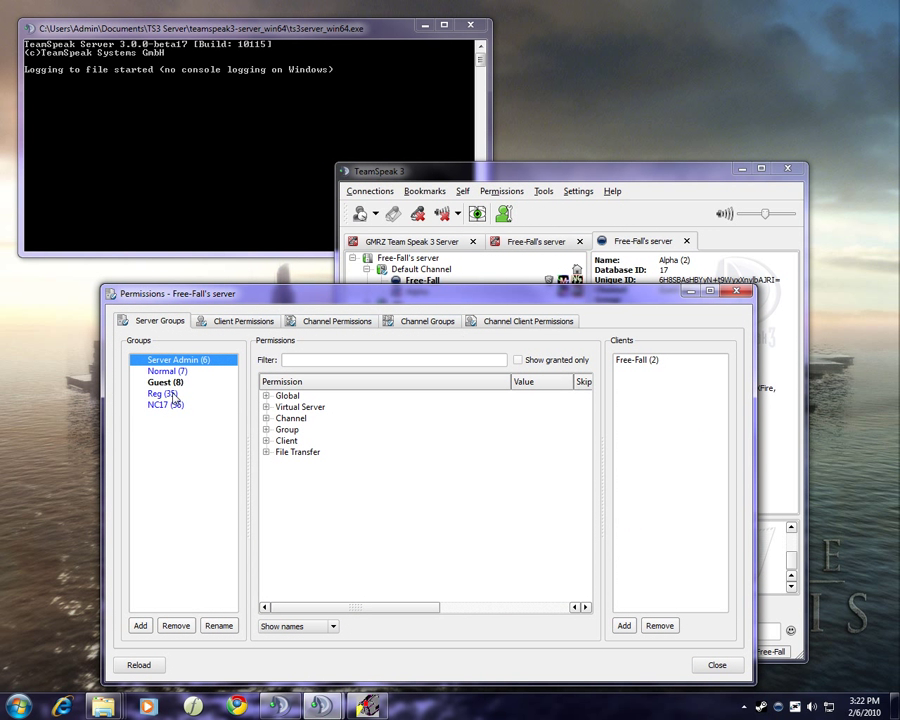
left_click(165, 405)
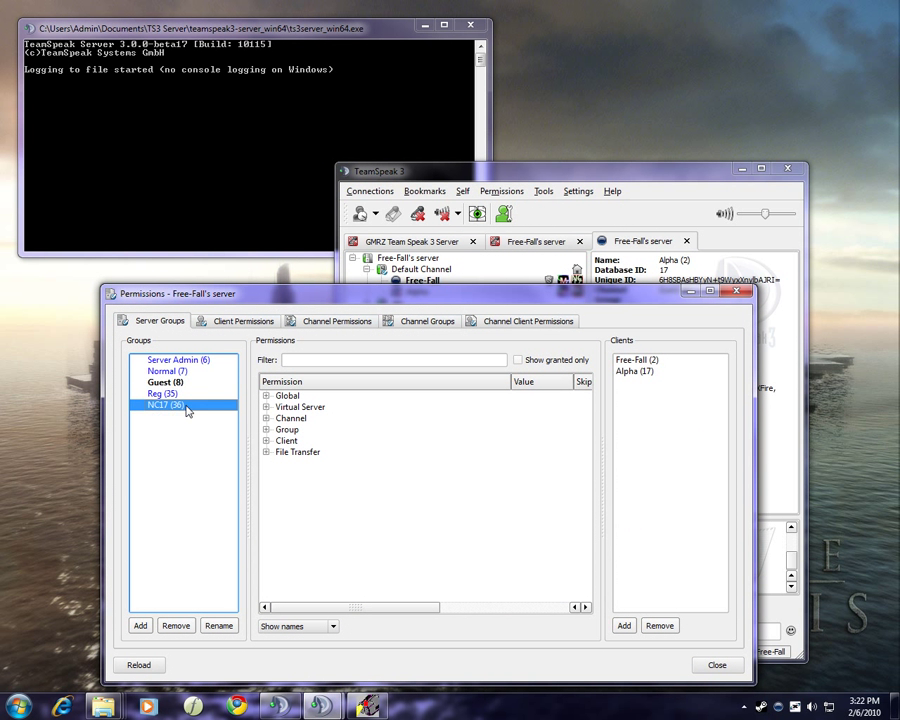
left_click(162, 393)
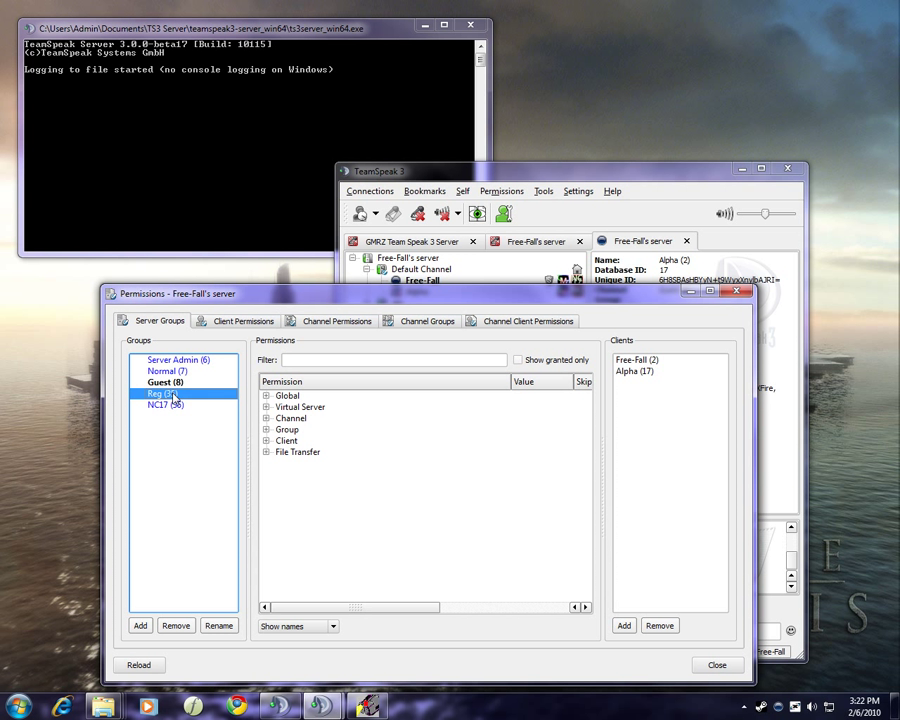
left_click(166, 405)
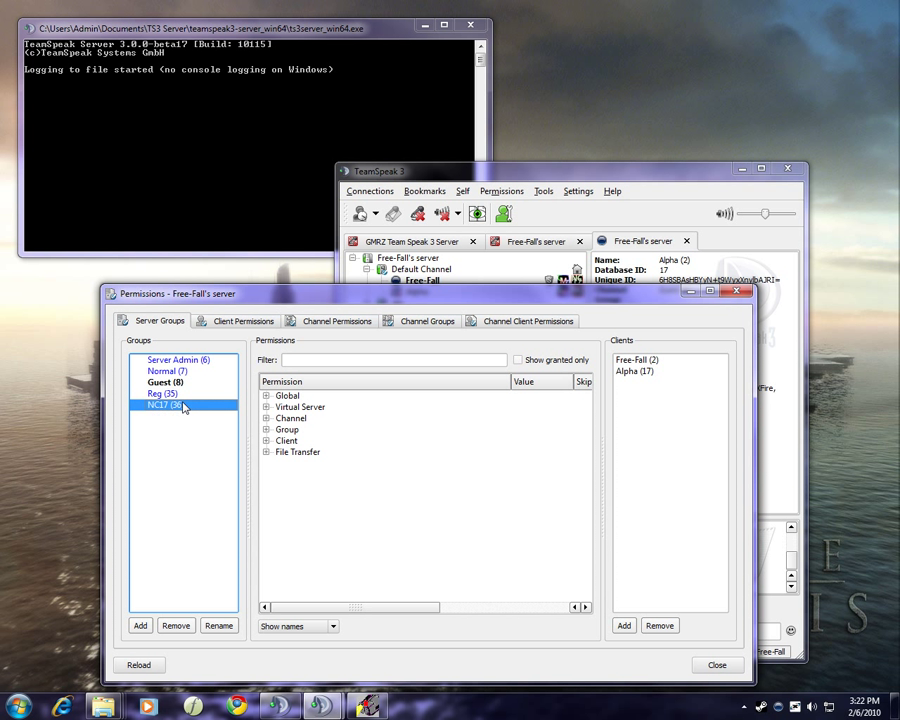
left_click(162, 393)
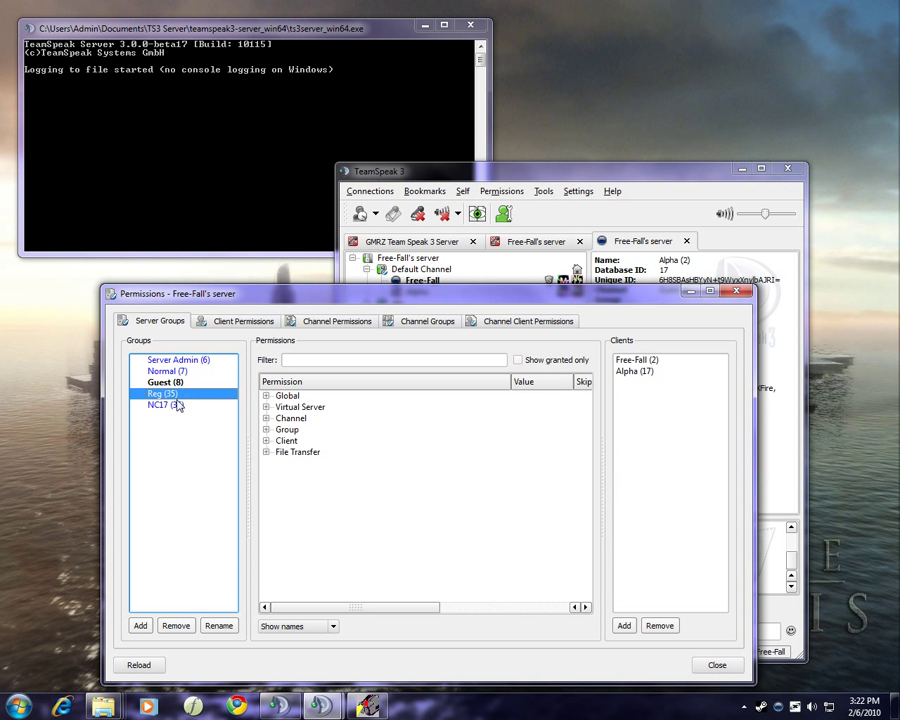
Remove Alpha from the Reg and NC17 server groups
left_click(634, 371)
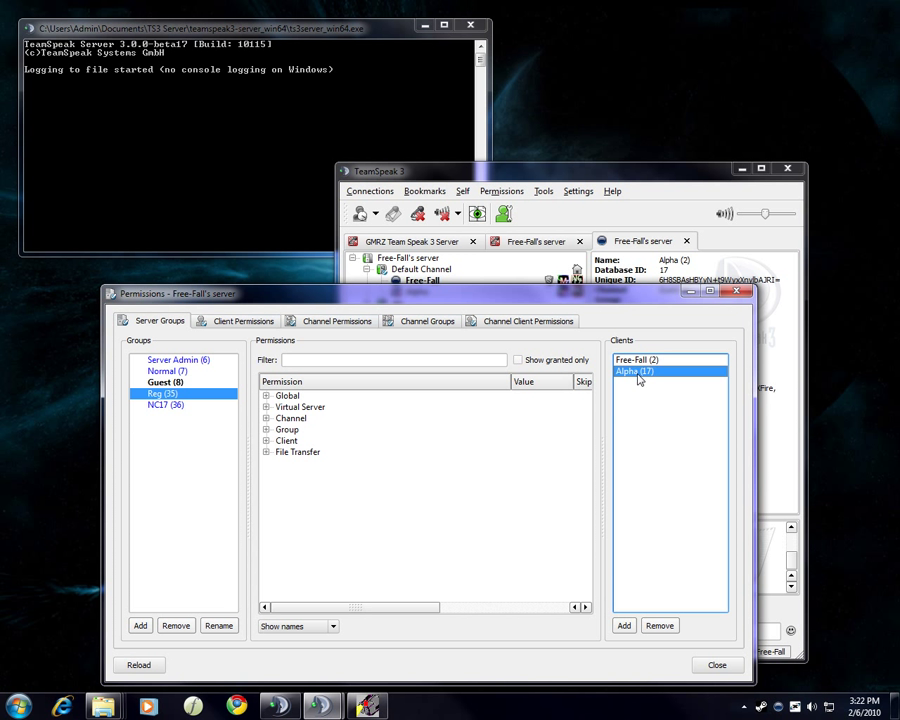
left_click(659, 625)
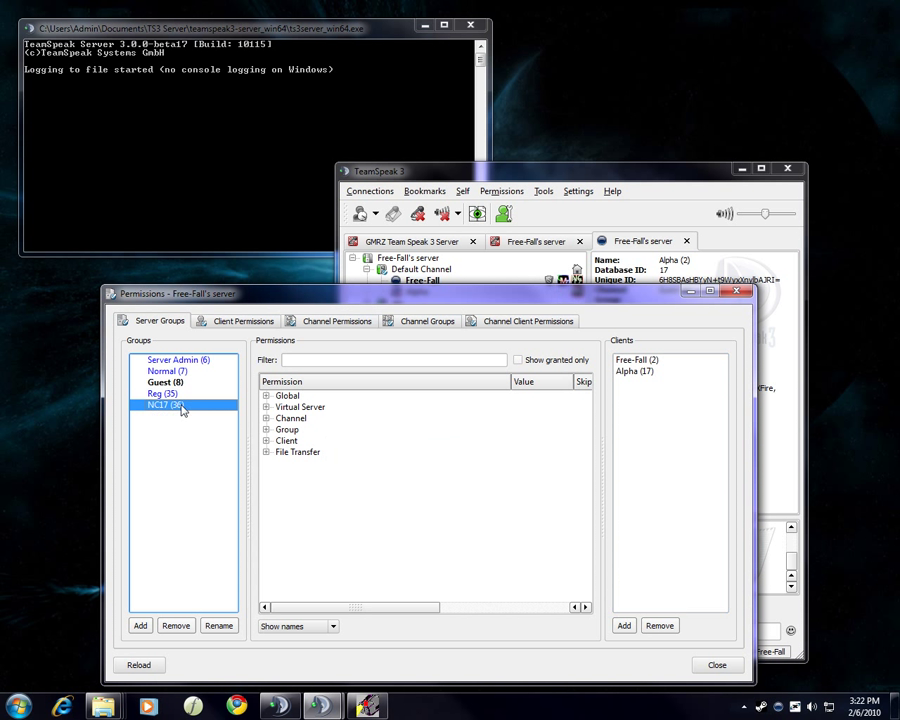
left_click(634, 371)
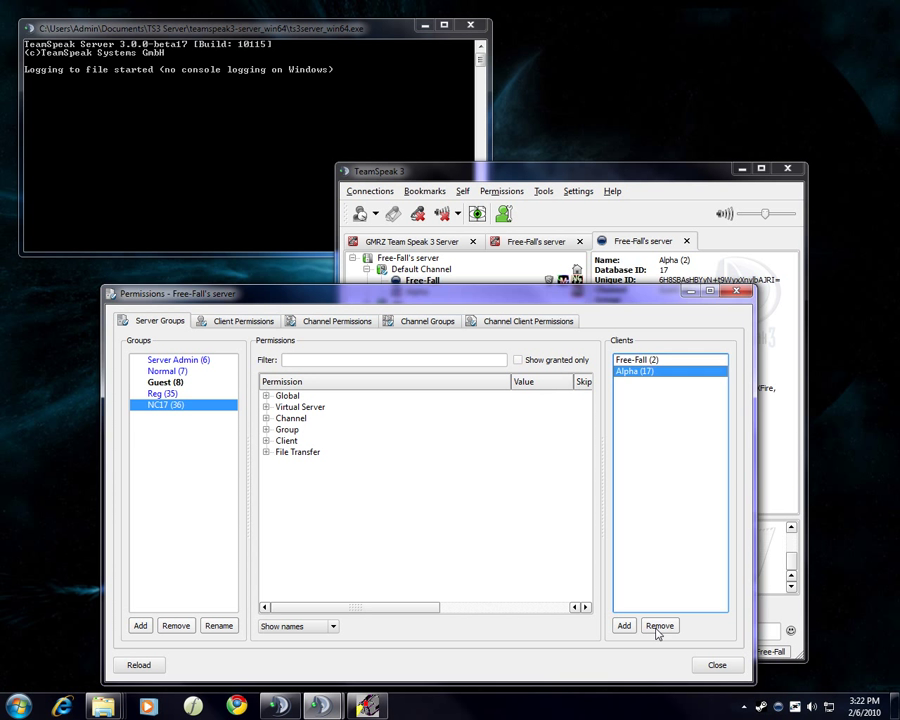
left_click(659, 625)
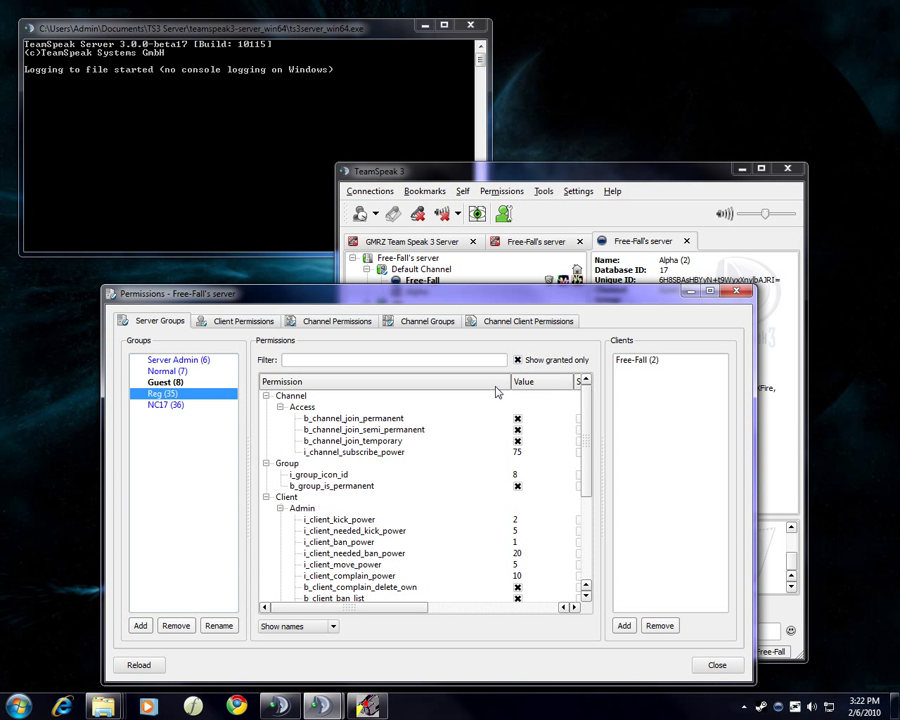
Browse the Reg group's icon id and Channel permission rows, then bring the main window forward
scroll("down", 3)
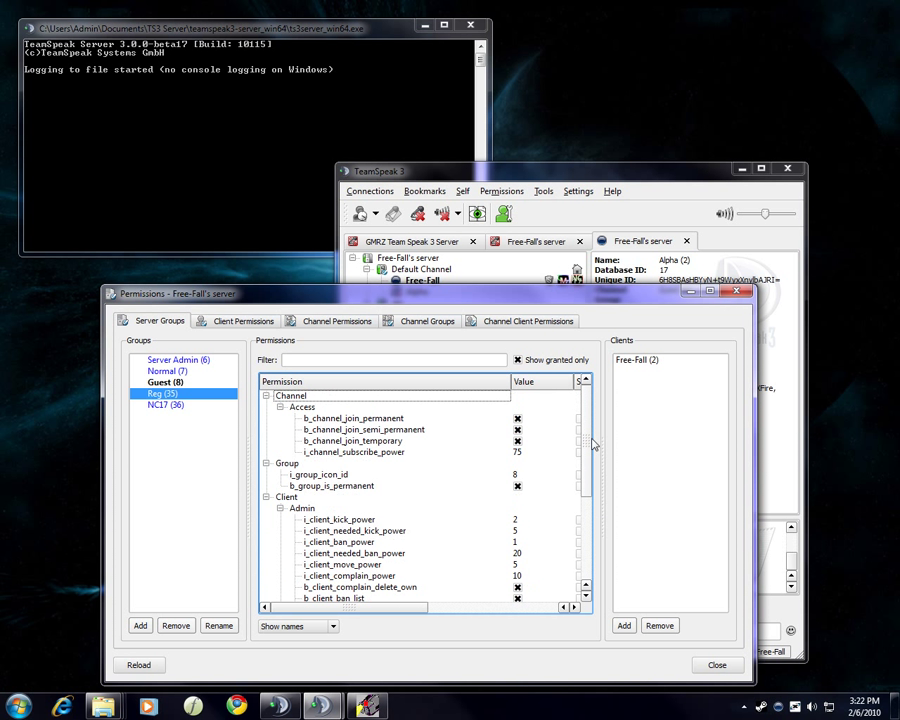
mouse_move(748, 438)
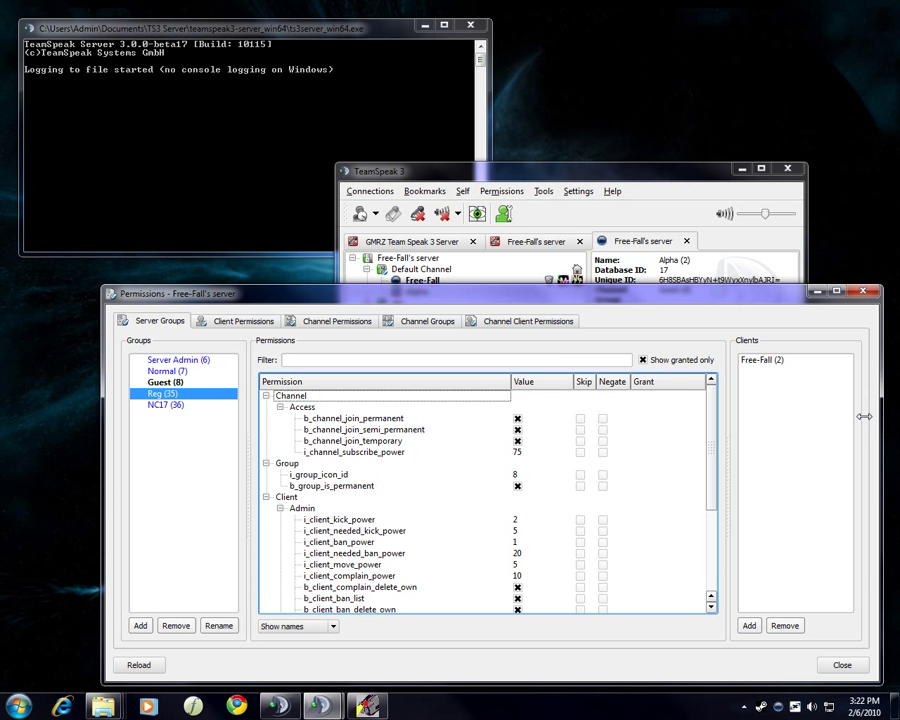
scroll("down", 3)
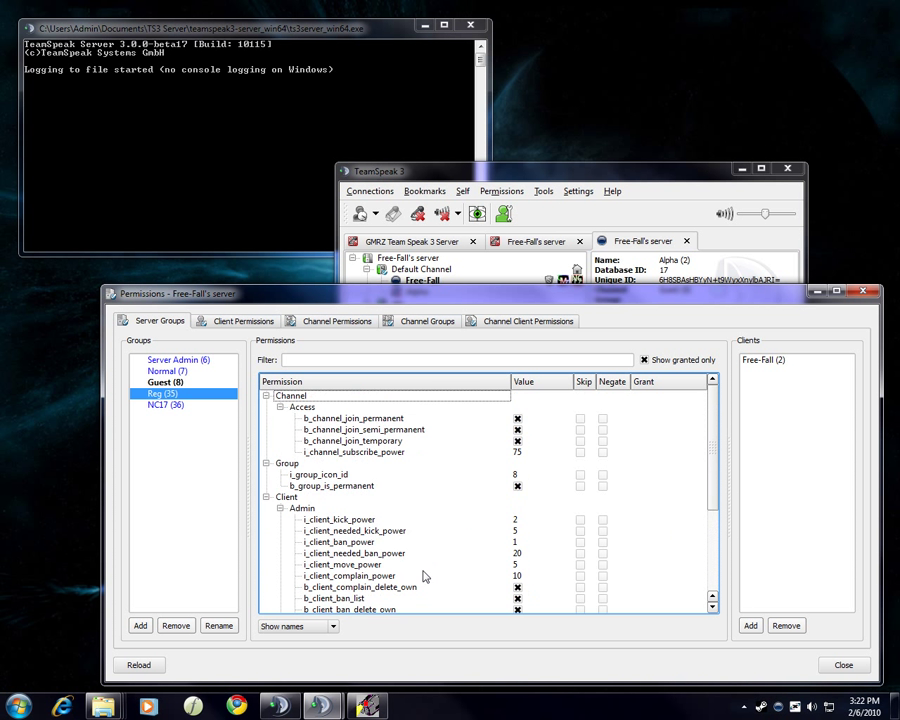
scroll("down", 3)
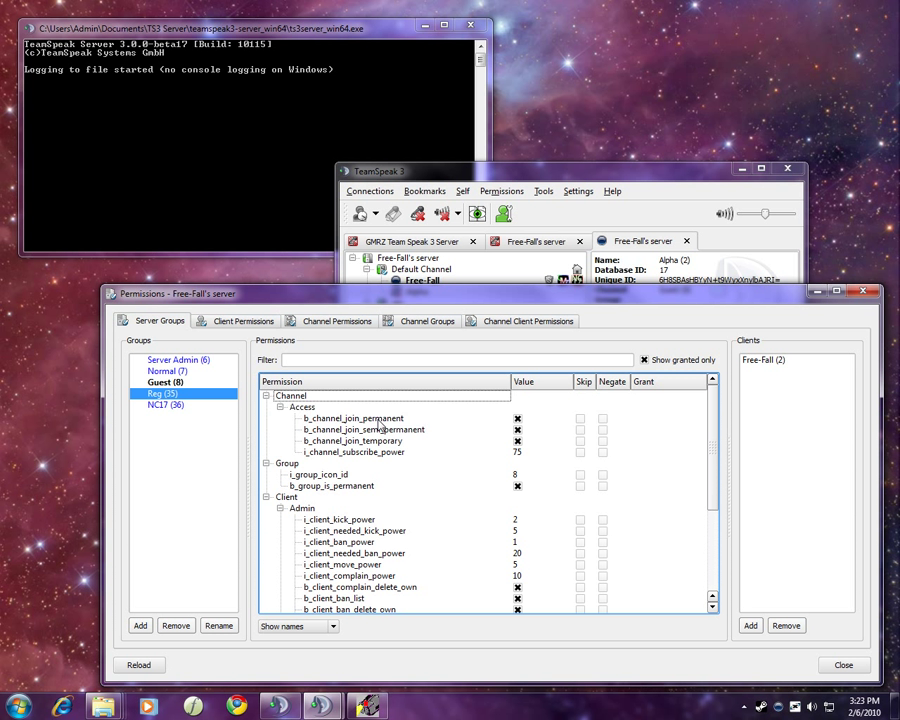
left_click(352, 440)
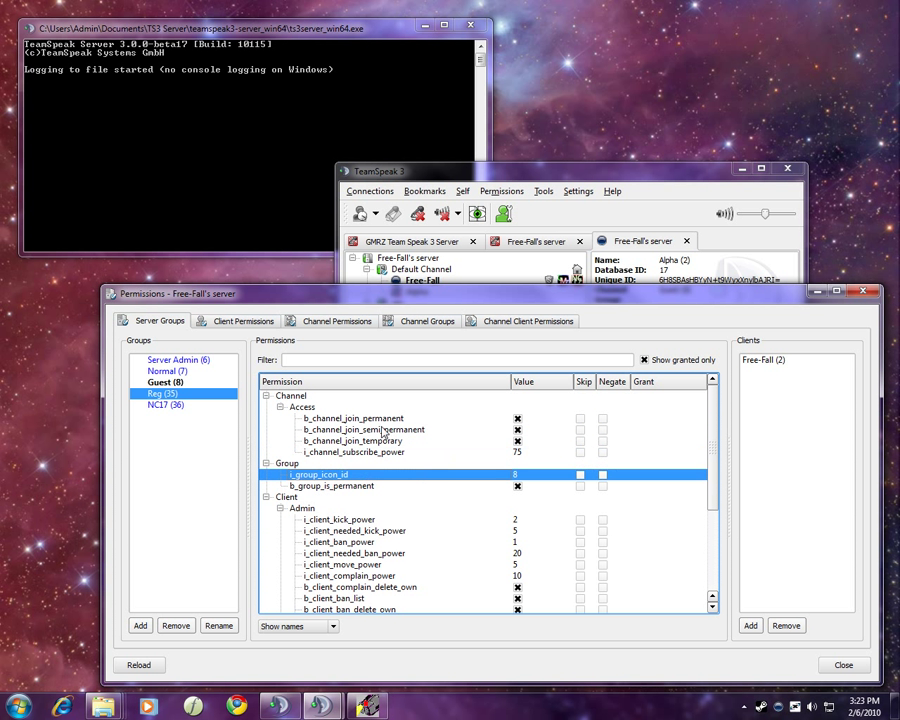
left_click(354, 451)
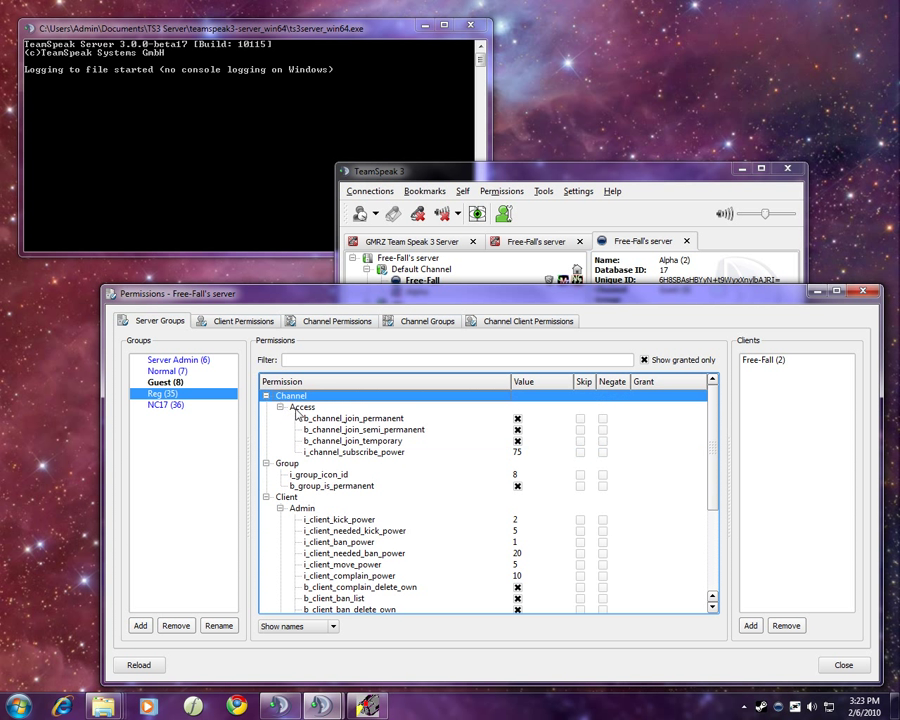
left_click(288, 462)
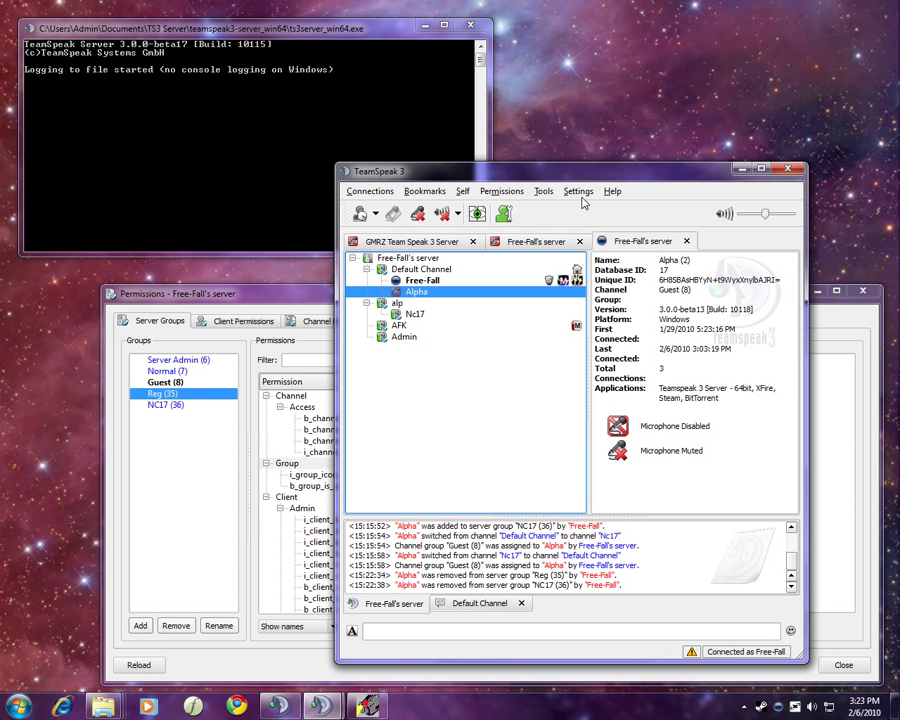
Inspect servergroup_8.png in the TeamSpeak 3 Client gfx default icon folder
left_click(423, 280)
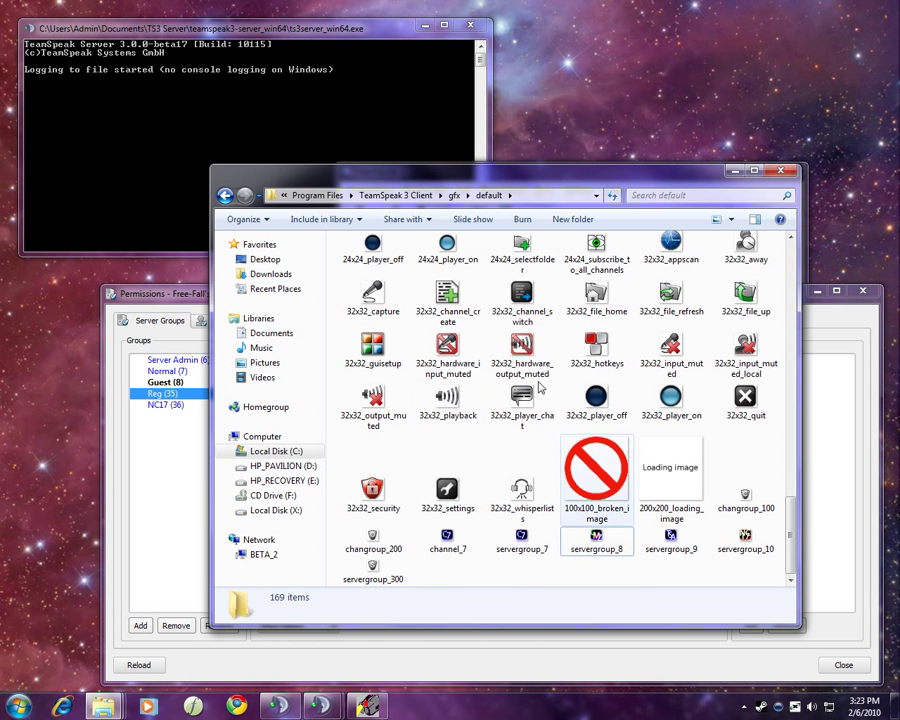
left_click(597, 540)
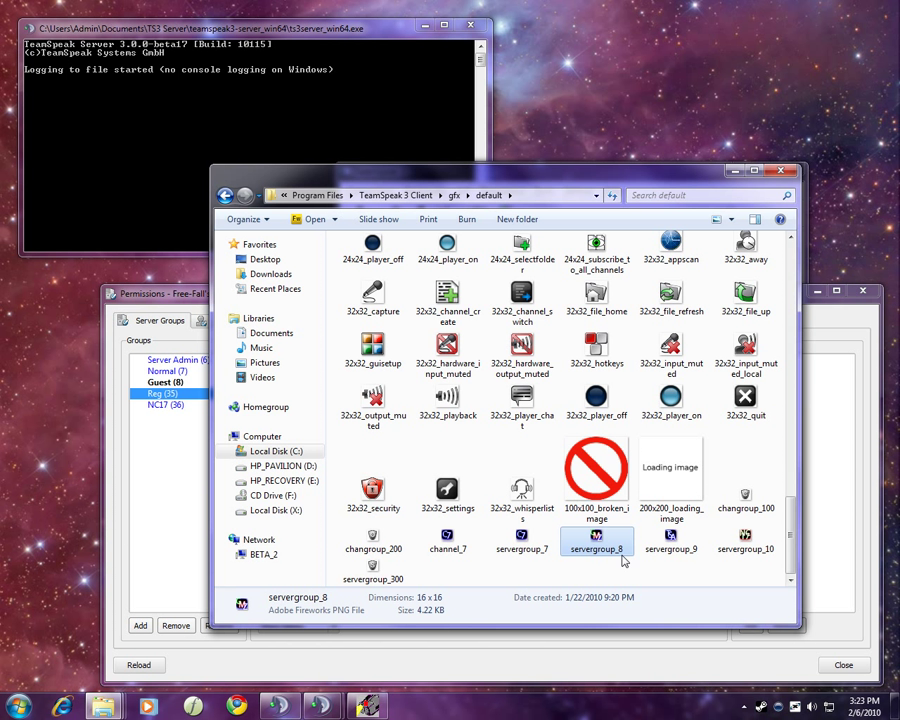
mouse_move(628, 569)
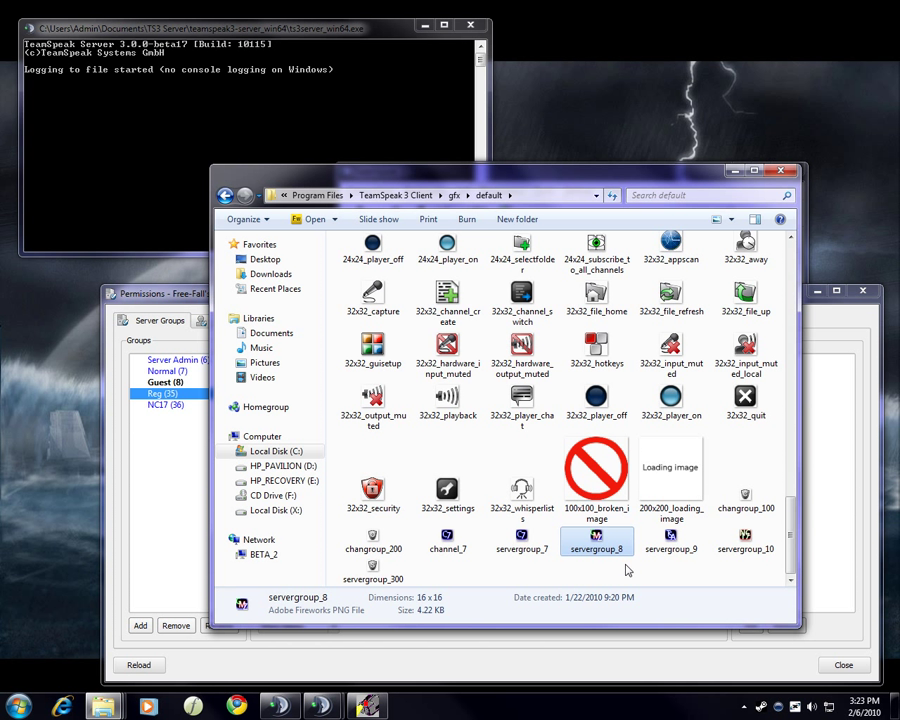
left_click(745, 540)
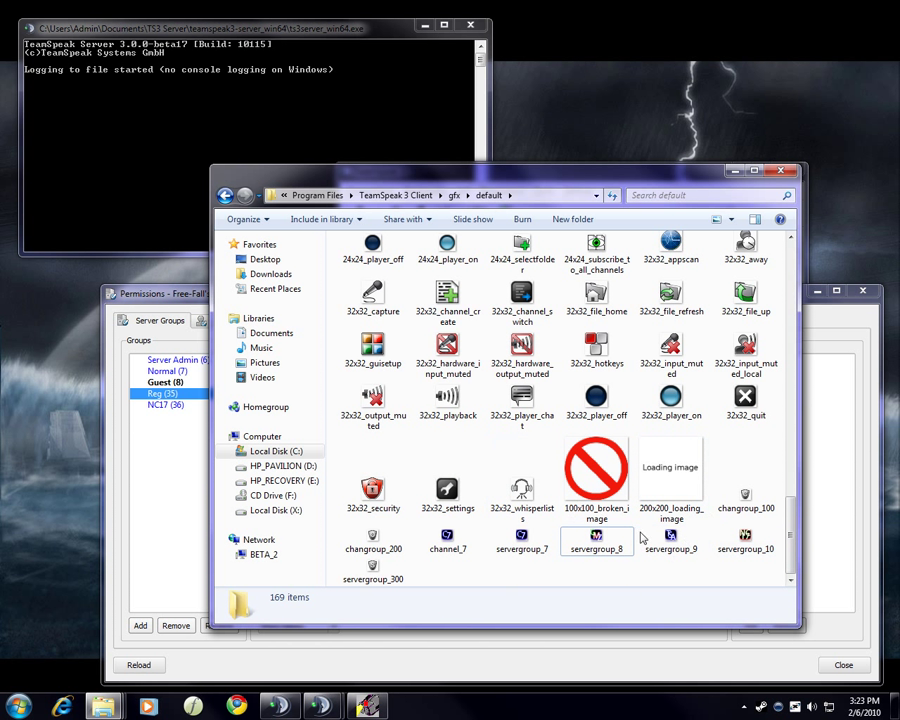
left_click(745, 540)
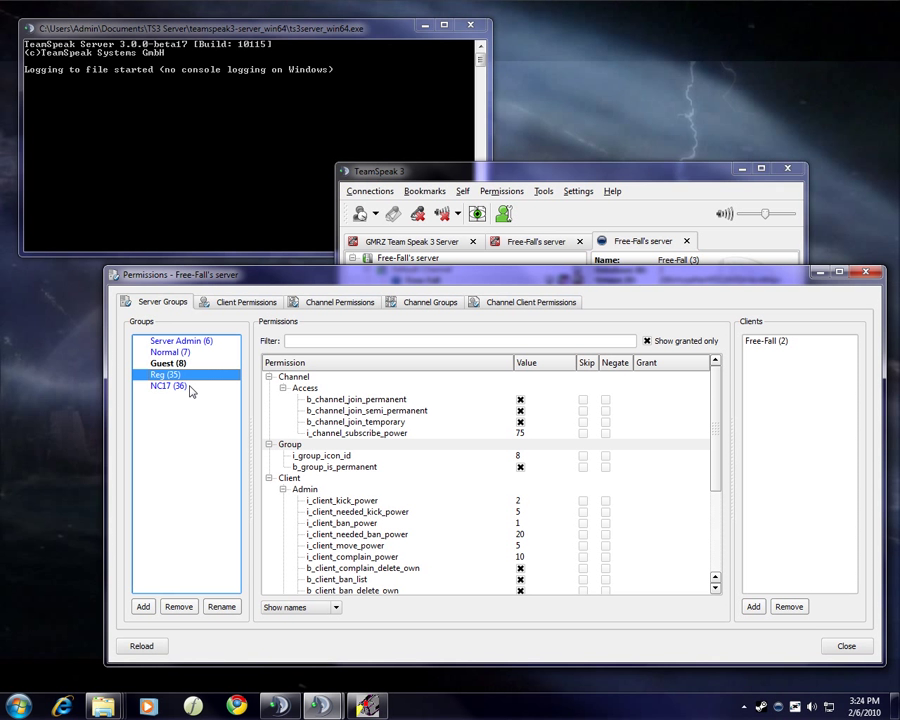
Toggle the Reg permissions between descriptions and names, then maximize the Permissions window
left_click(322, 455)
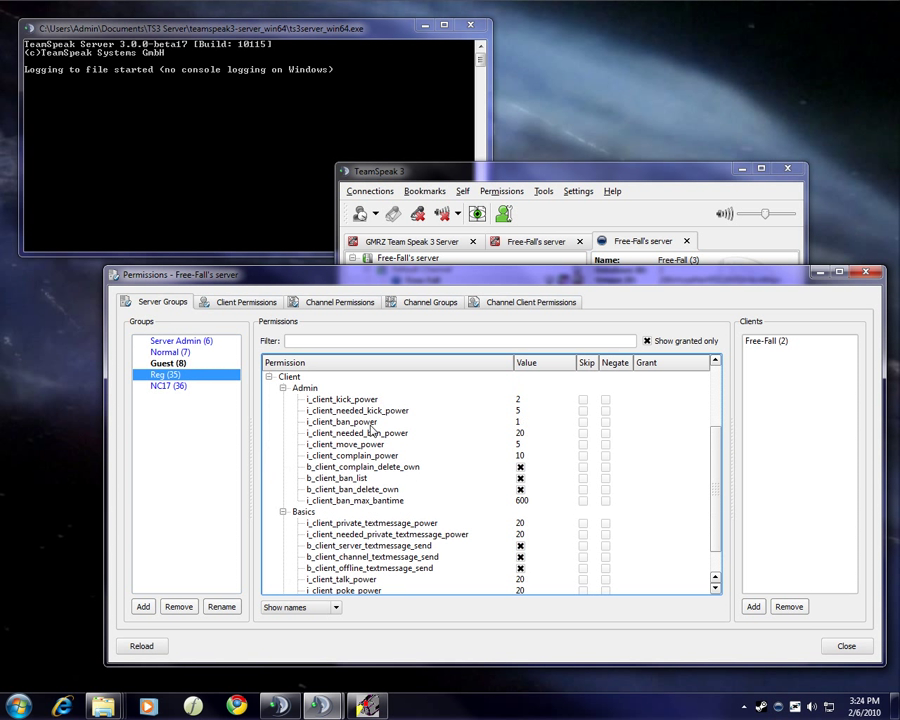
mouse_move(475, 517)
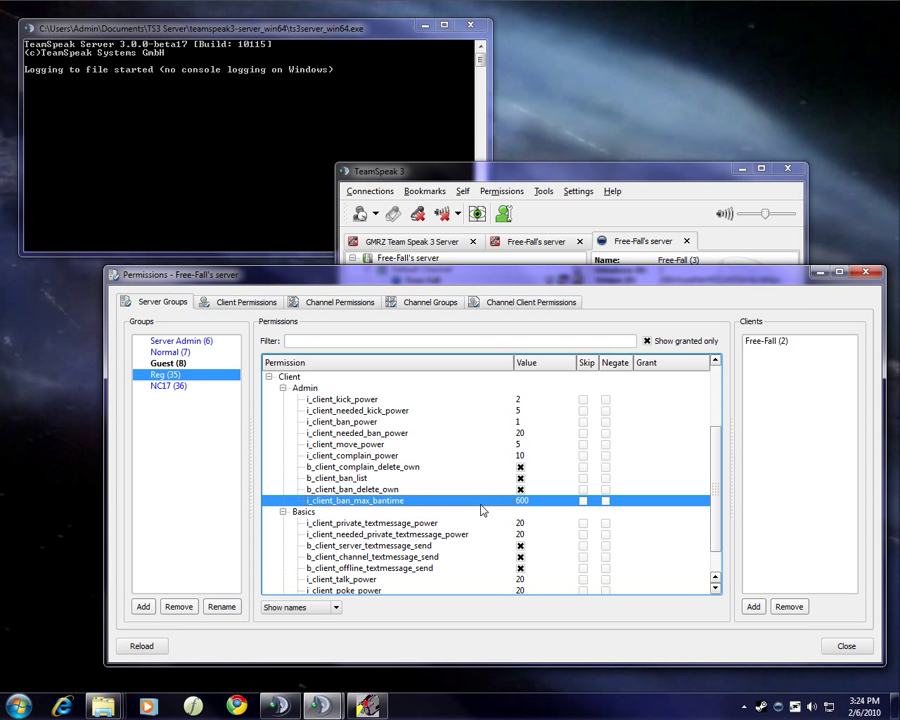
mouse_move(493, 483)
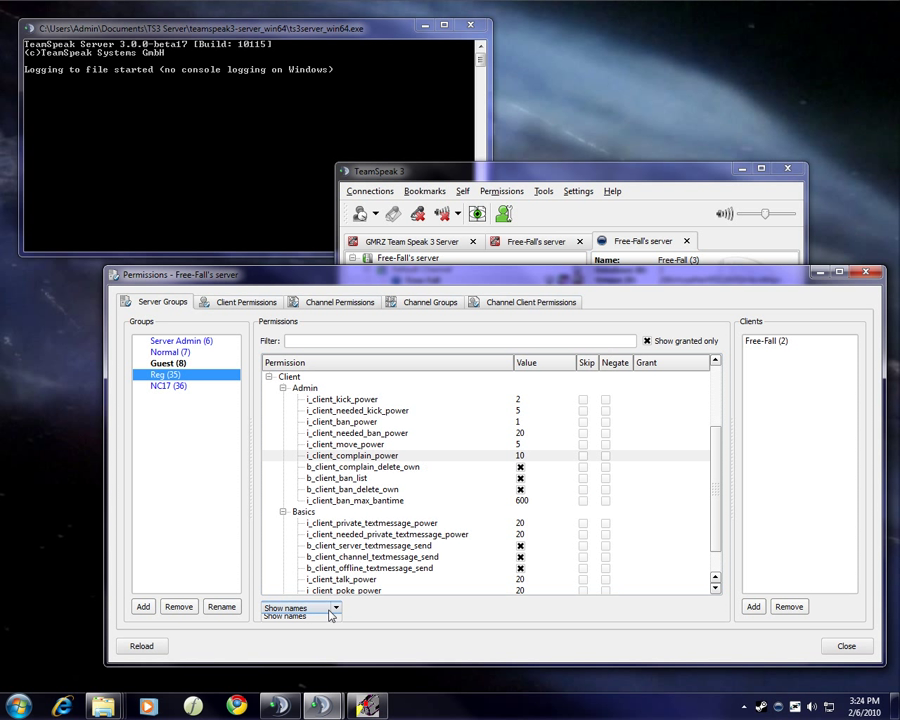
left_click(300, 608)
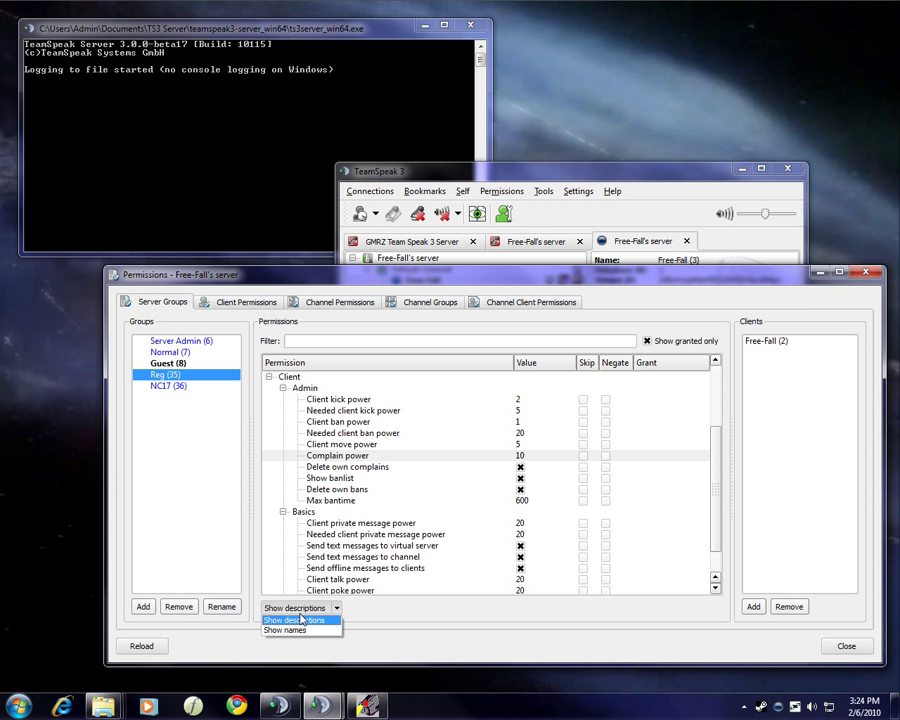
left_click(285, 630)
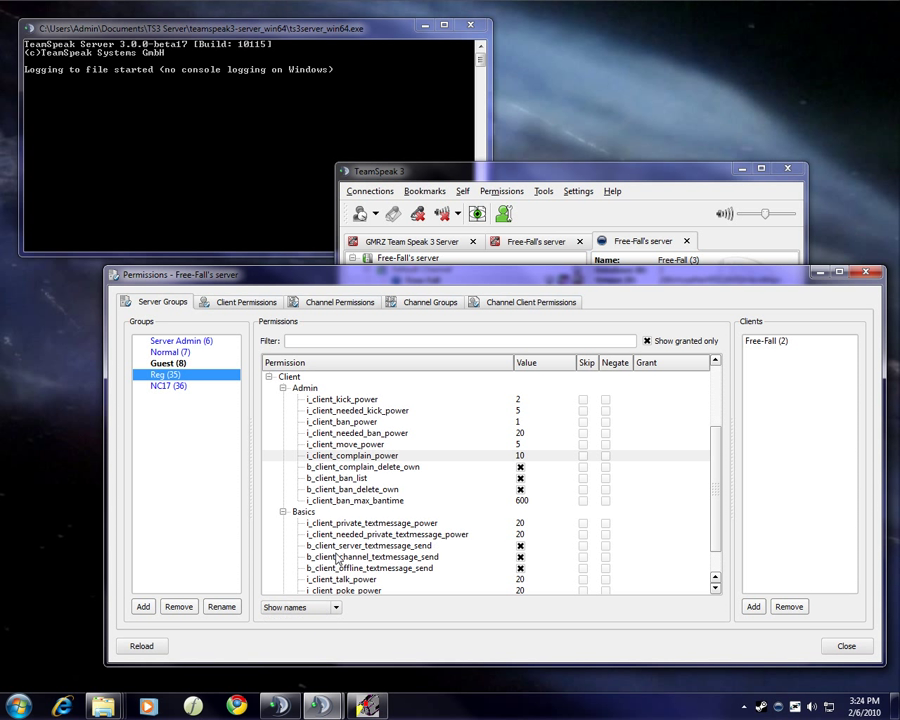
mouse_move(558, 224)
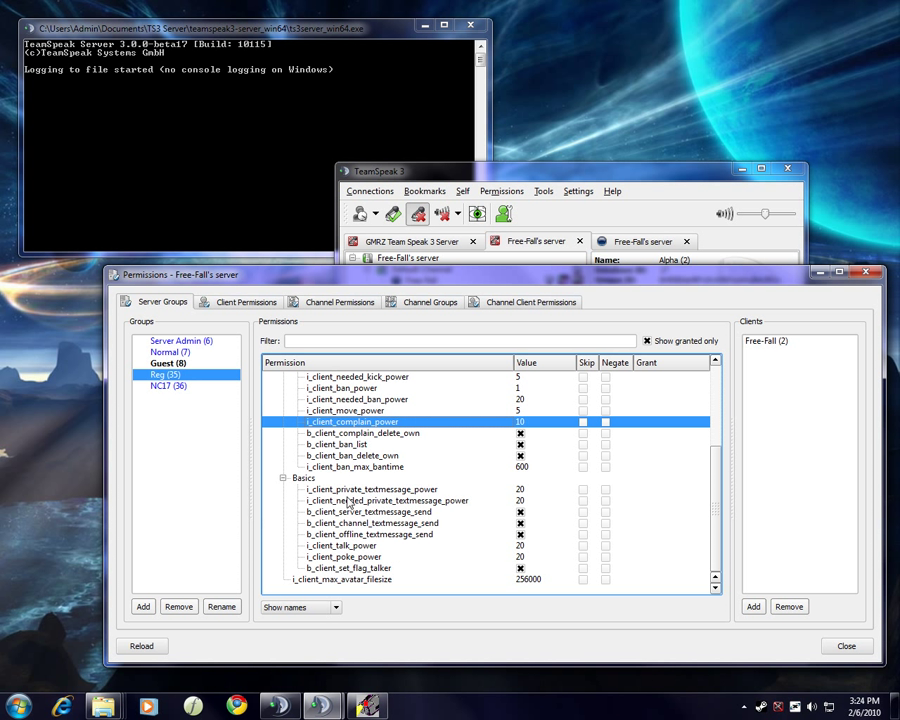
left_click(390, 500)
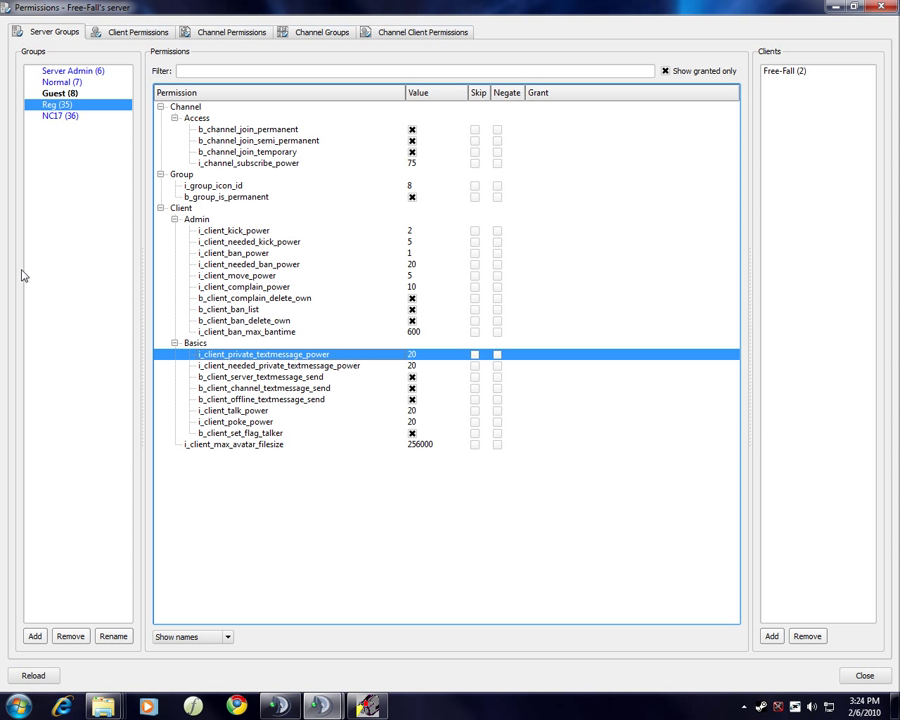
mouse_move(88, 127)
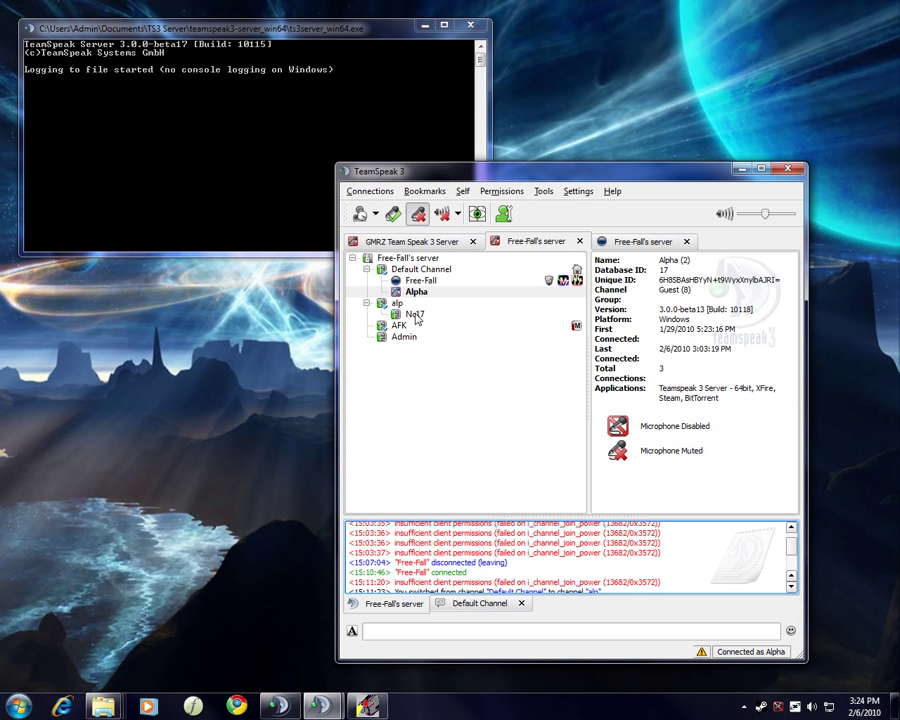
Attempt to join Nc17 as Alpha, check Admin, then return to the permissions window
left_click(413, 314)
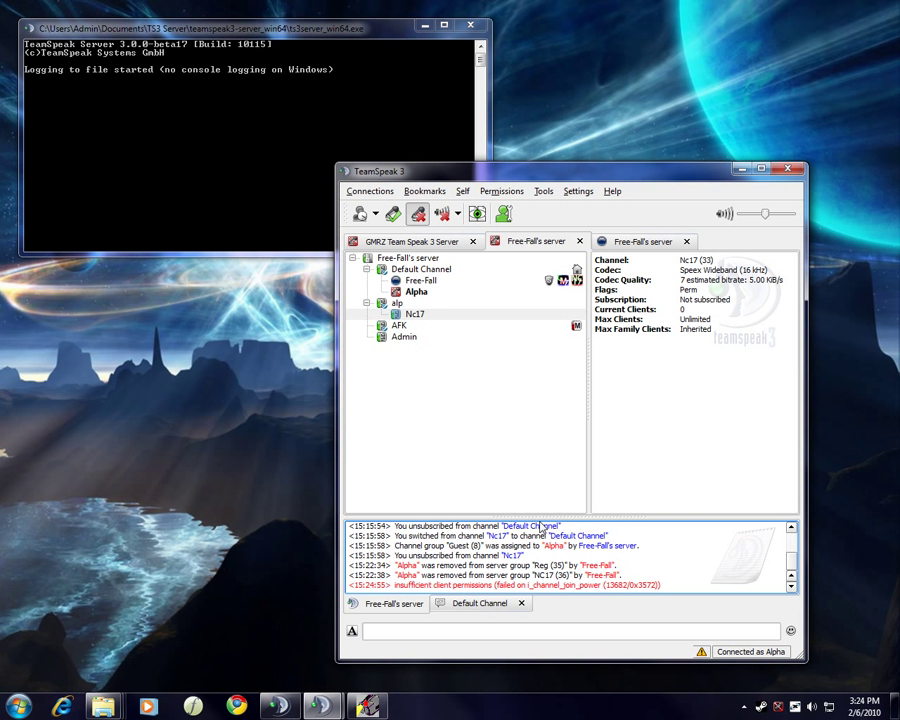
left_click(404, 336)
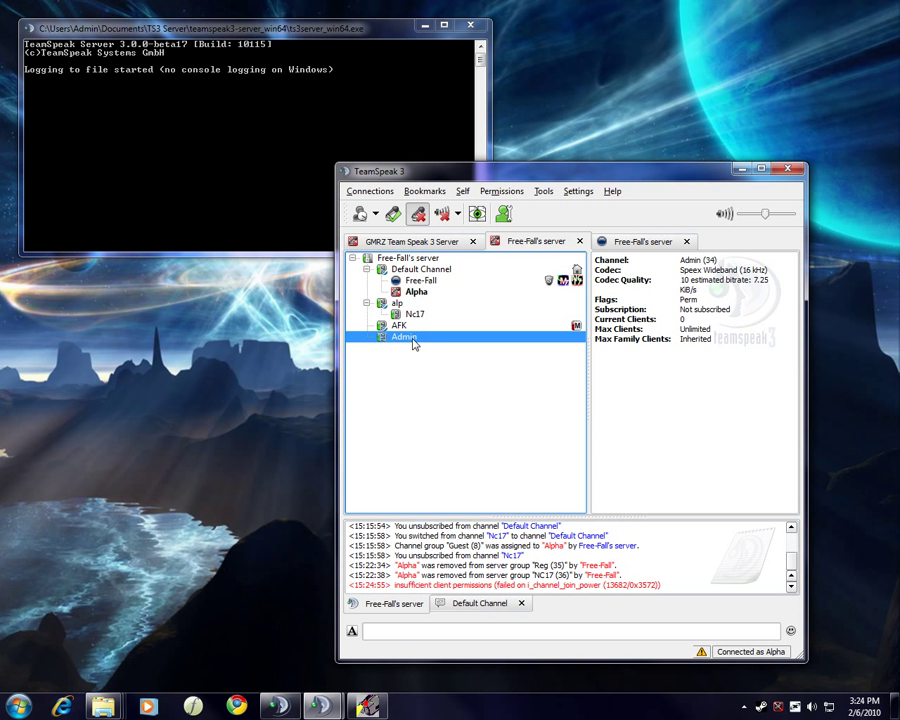
left_click(413, 313)
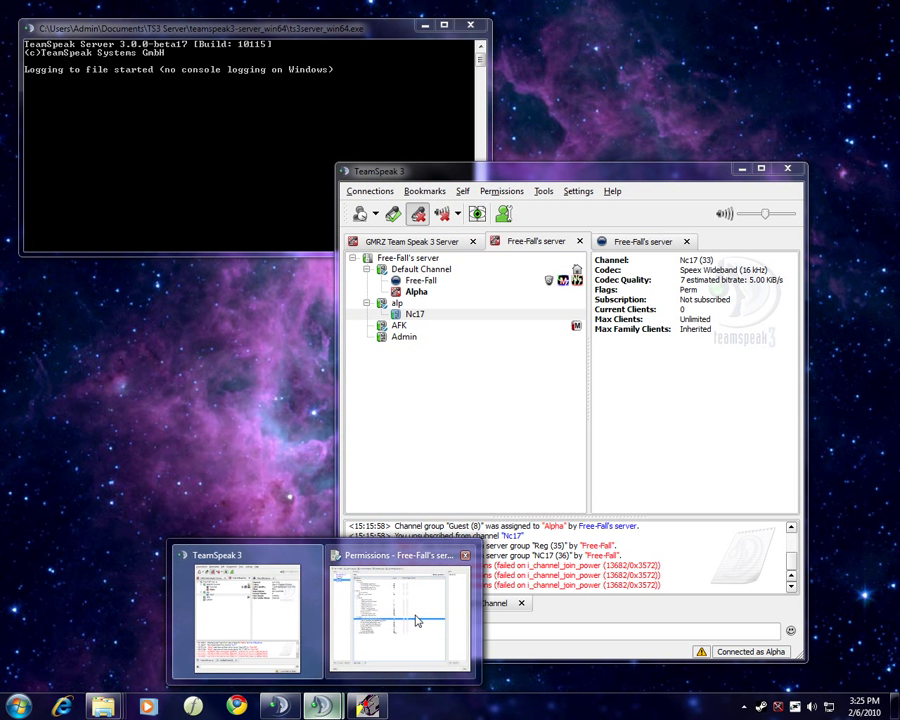
left_click(400, 615)
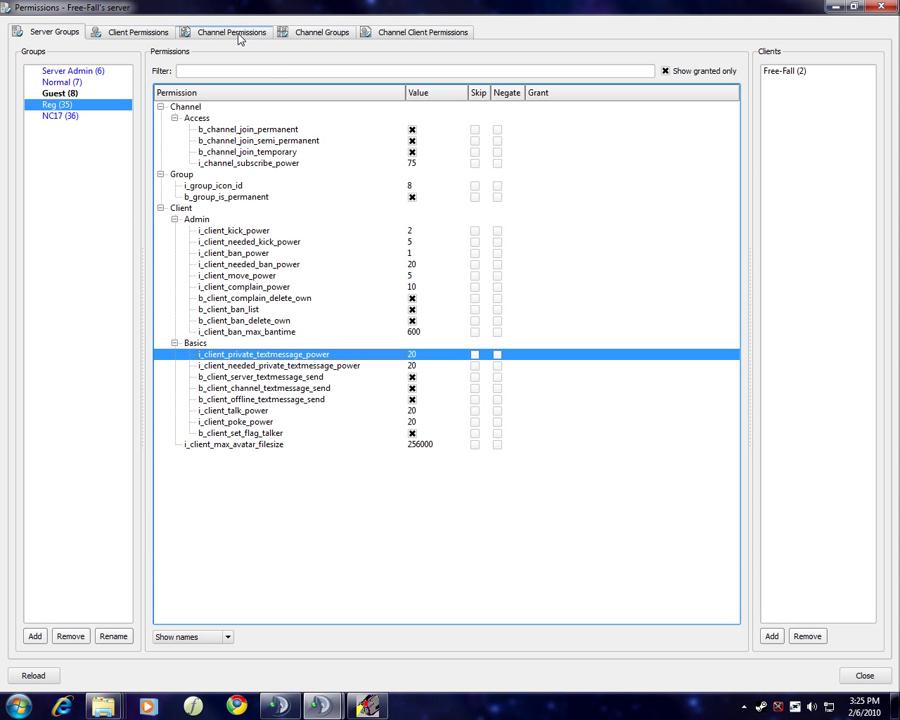
Confirm Nc17's i_channel_needed_join_power is 20, then return to Server Groups
left_click(231, 32)
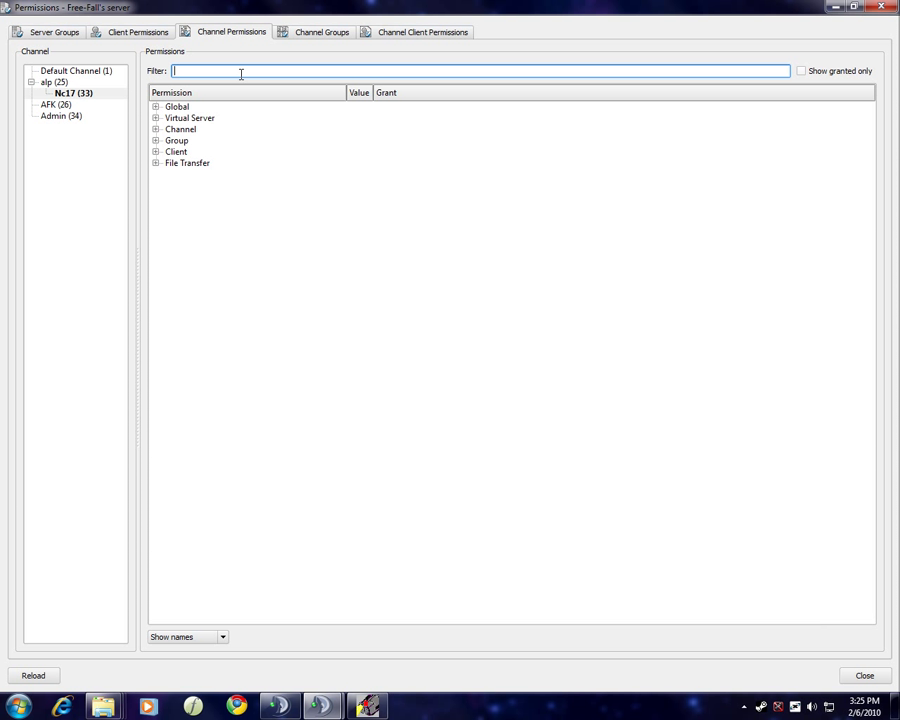
type("join")
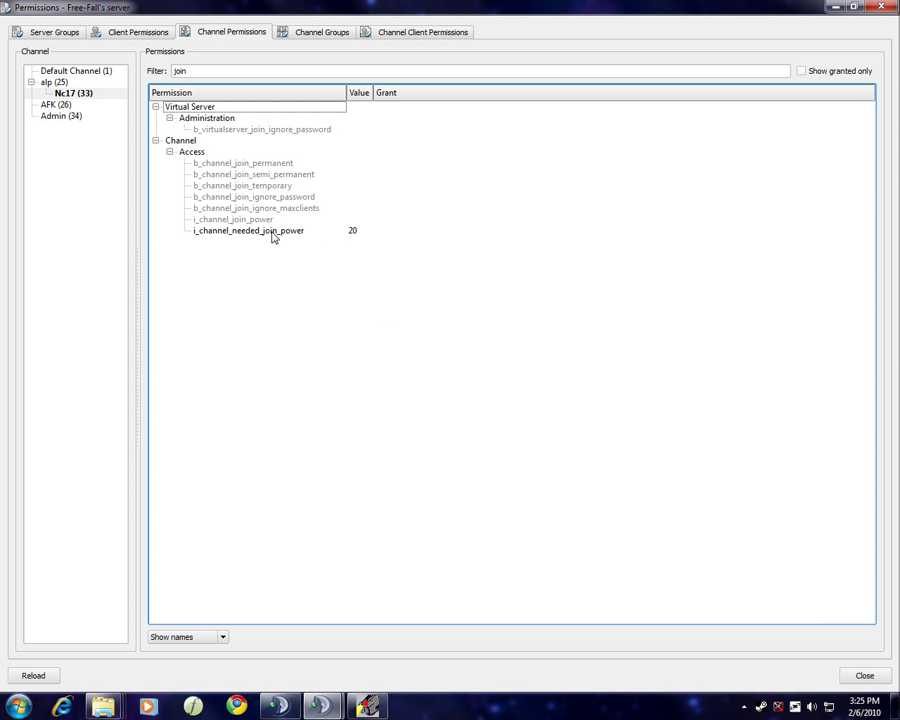
left_click(248, 230)
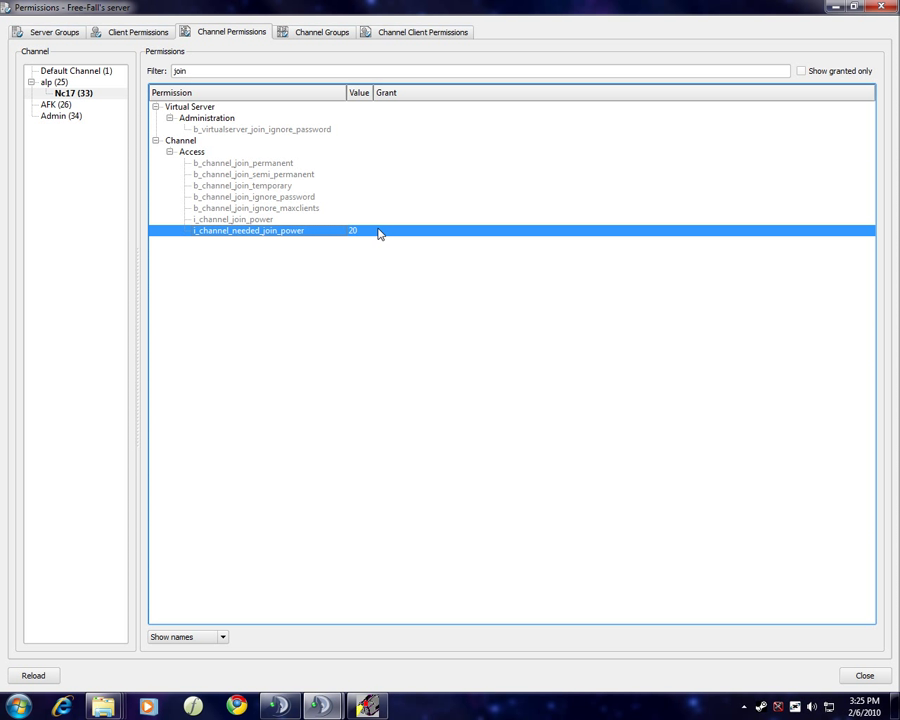
left_click(55, 31)
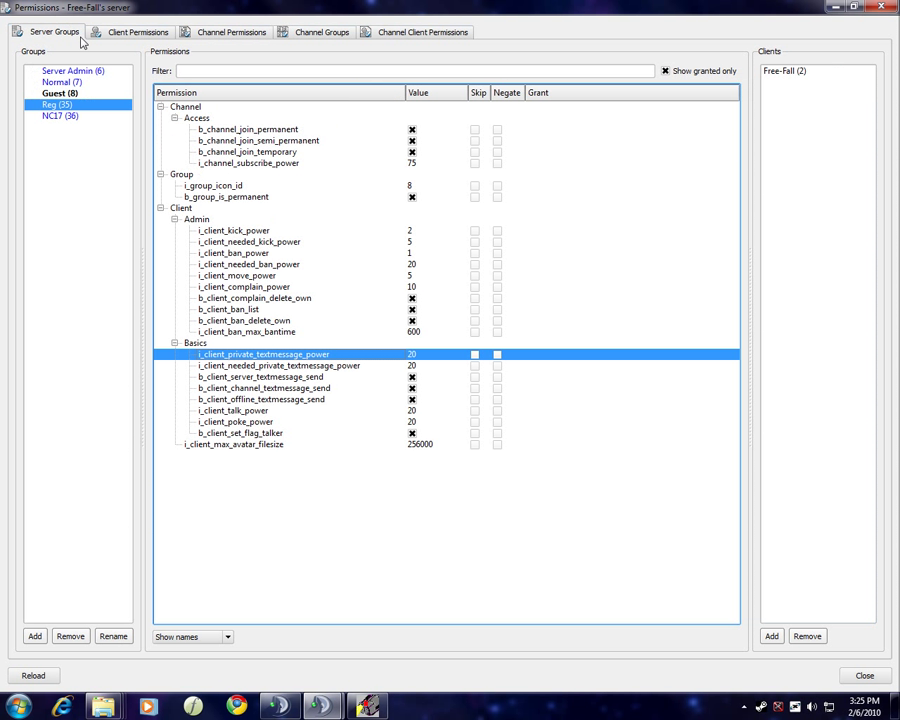
mouse_move(116, 62)
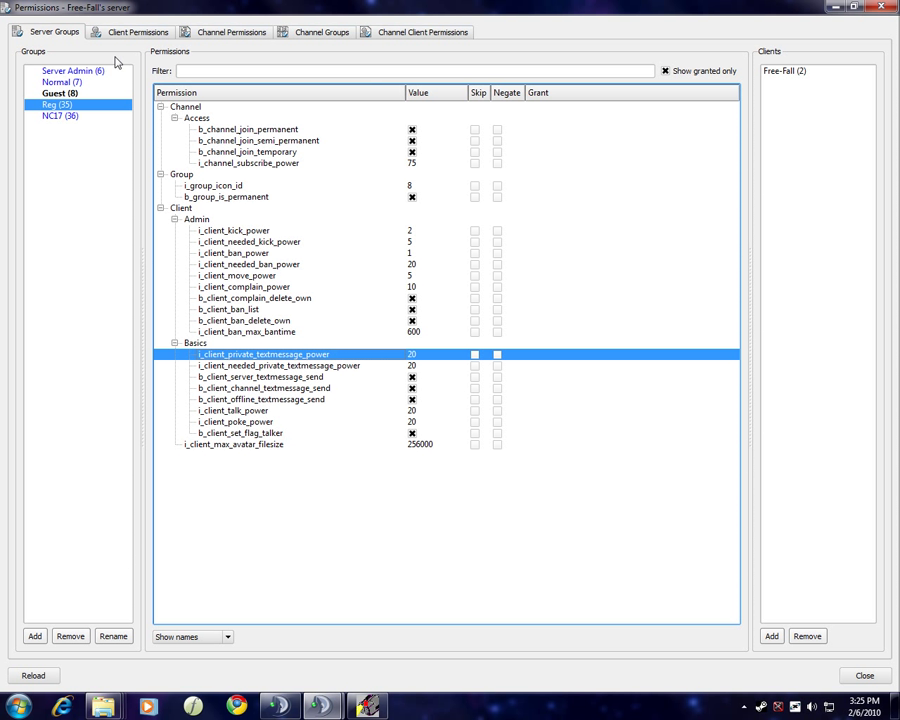
mouse_move(177, 155)
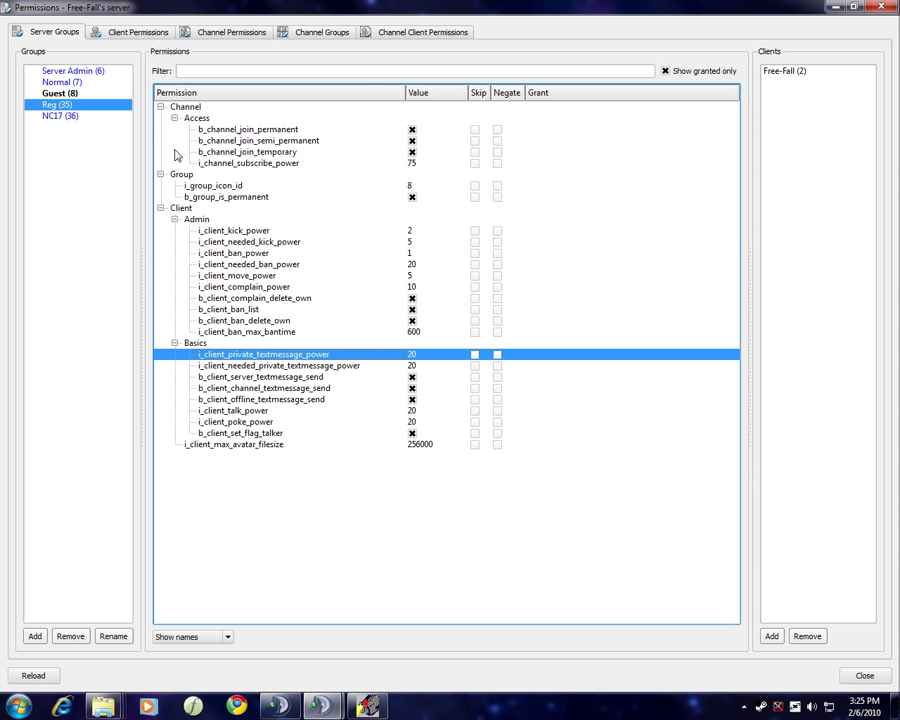
Filter NC17's permissions by 'join' and confirm i_channel_join_power is 20
left_click(60, 115)
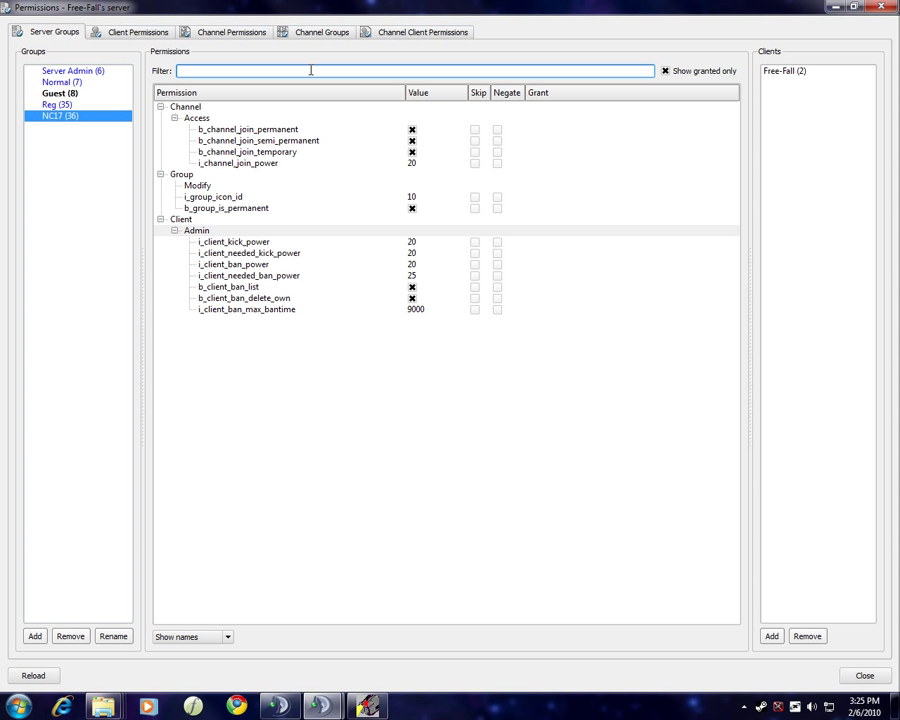
type("join")
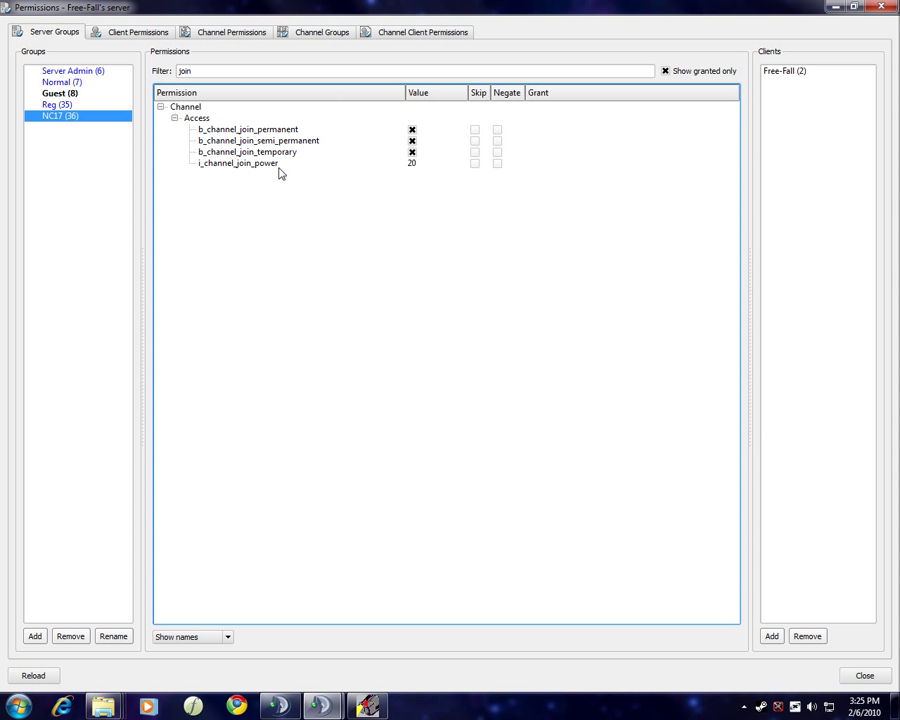
left_click(238, 163)
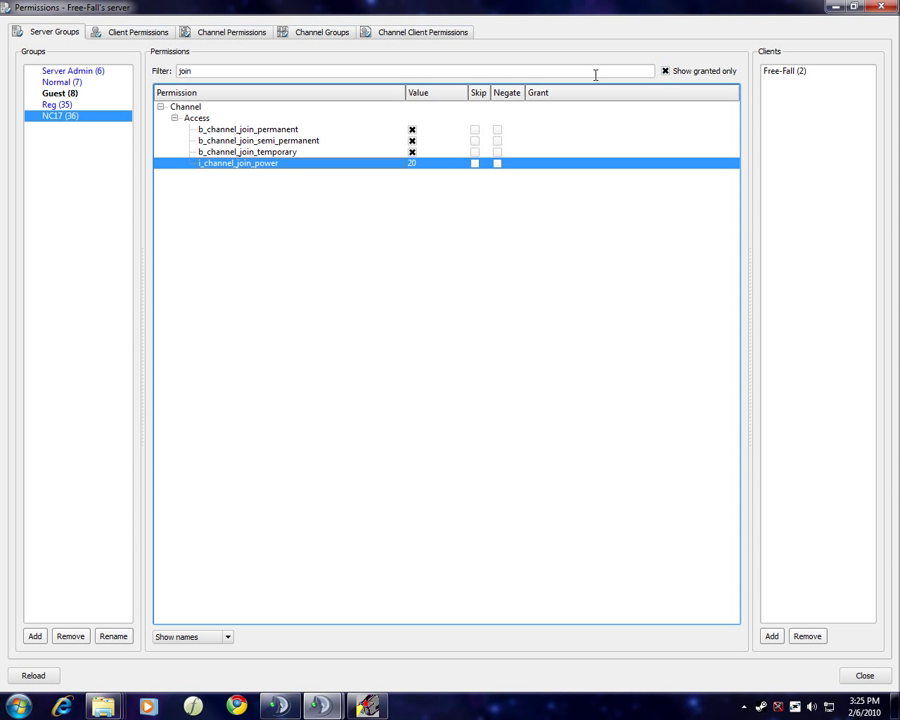
left_click(665, 70)
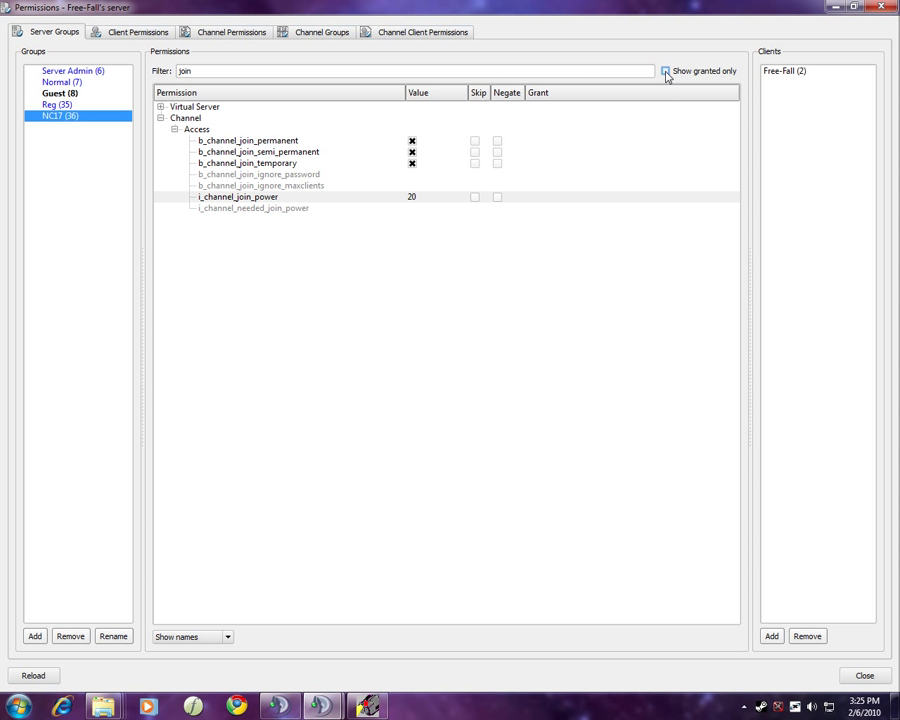
left_click(665, 70)
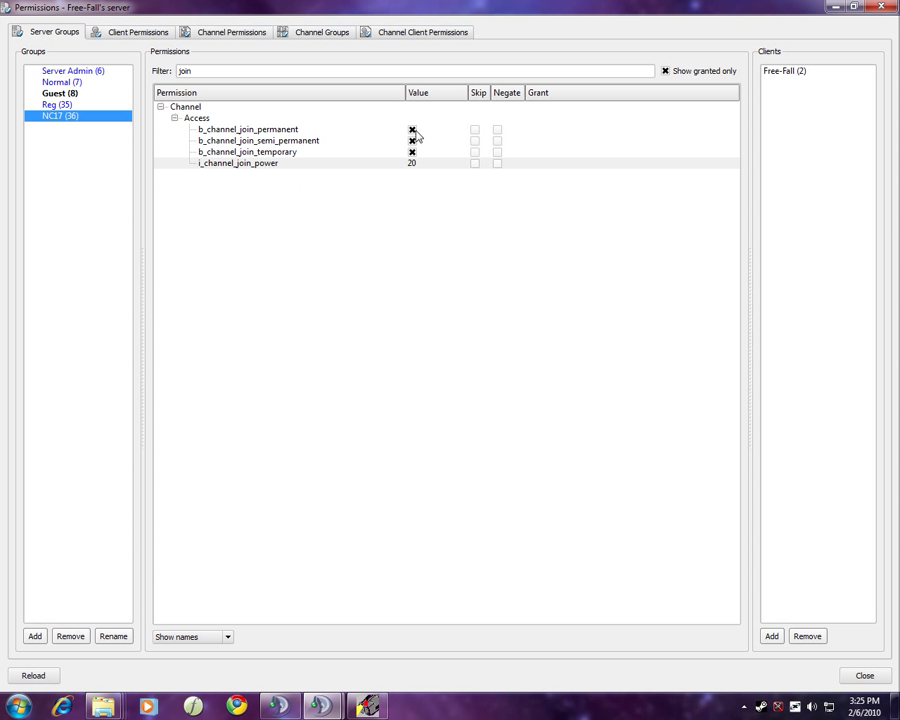
mouse_move(198, 130)
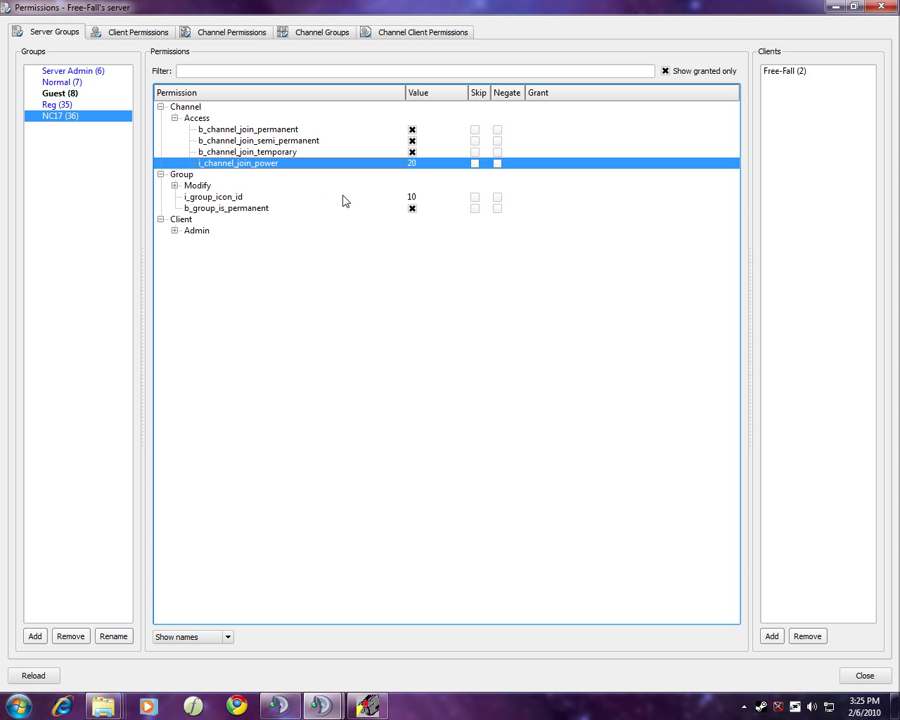
Add client database ID 17 (Alpha) to the NC17 server group
left_click(771, 636)
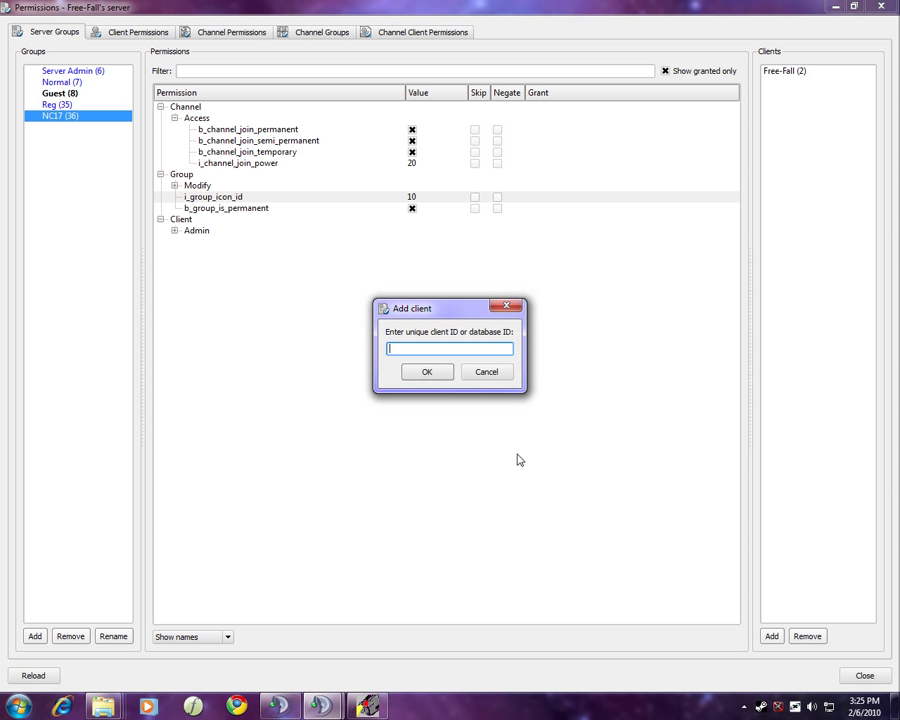
type("17")
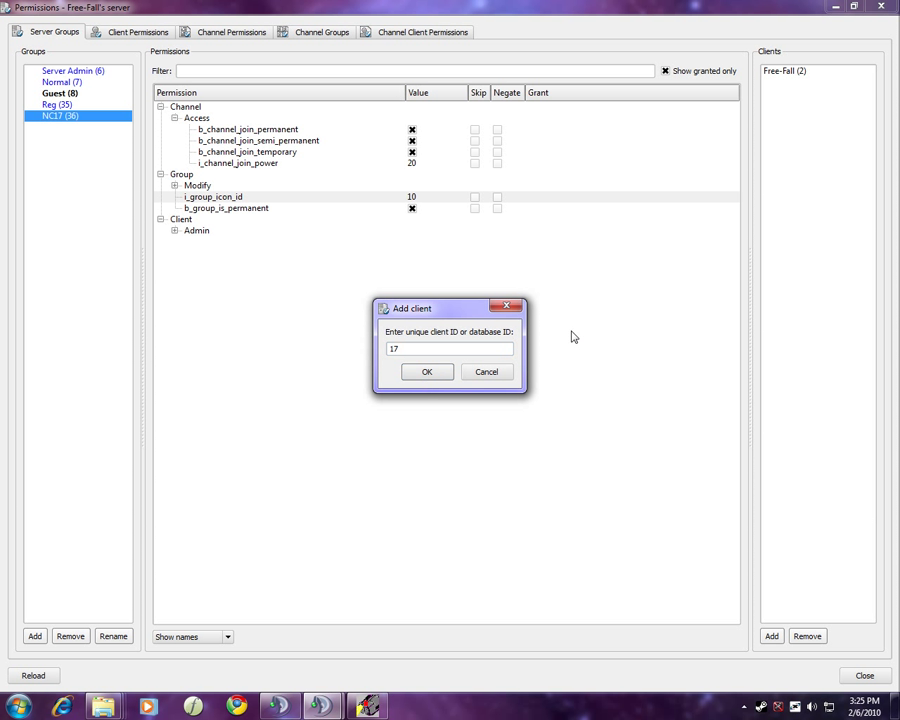
left_click(426, 371)
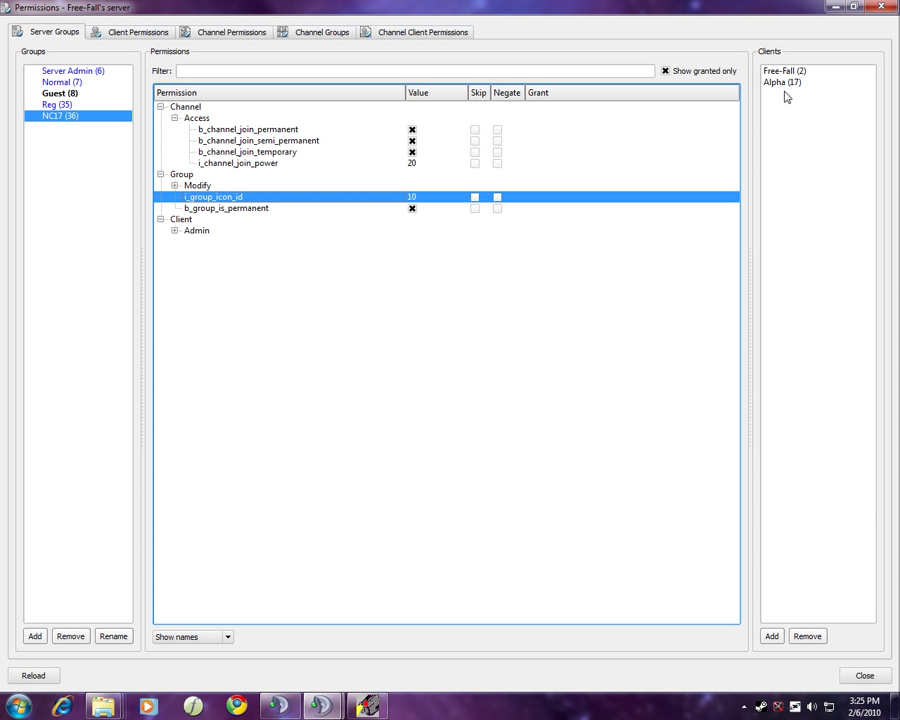
mouse_move(830, 87)
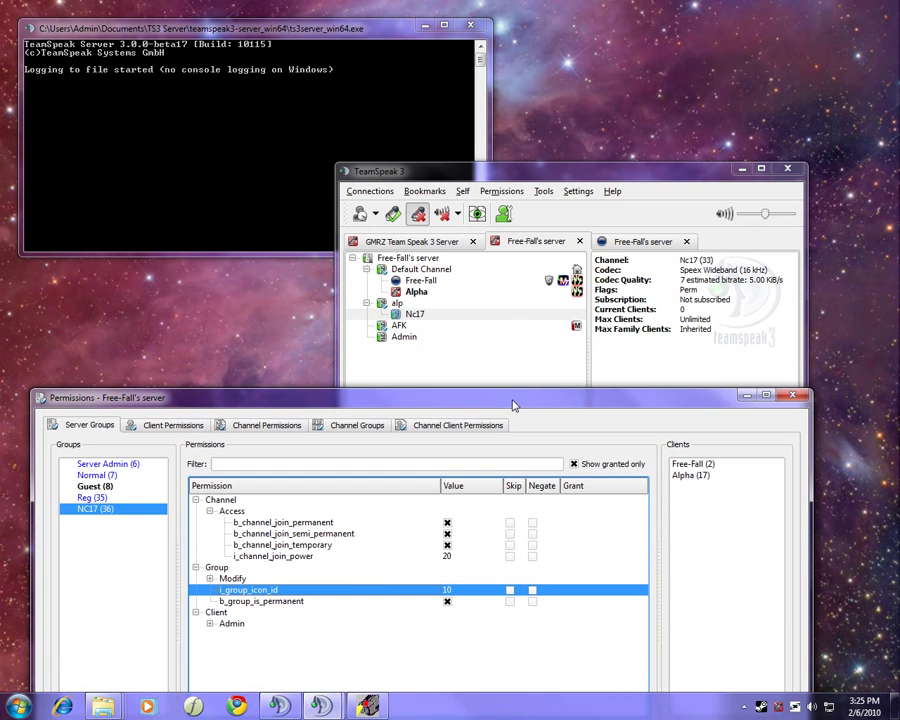
Select Alpha and review NC17's needed kick power, ban max time 9000 and kick power 20
left_click(416, 291)
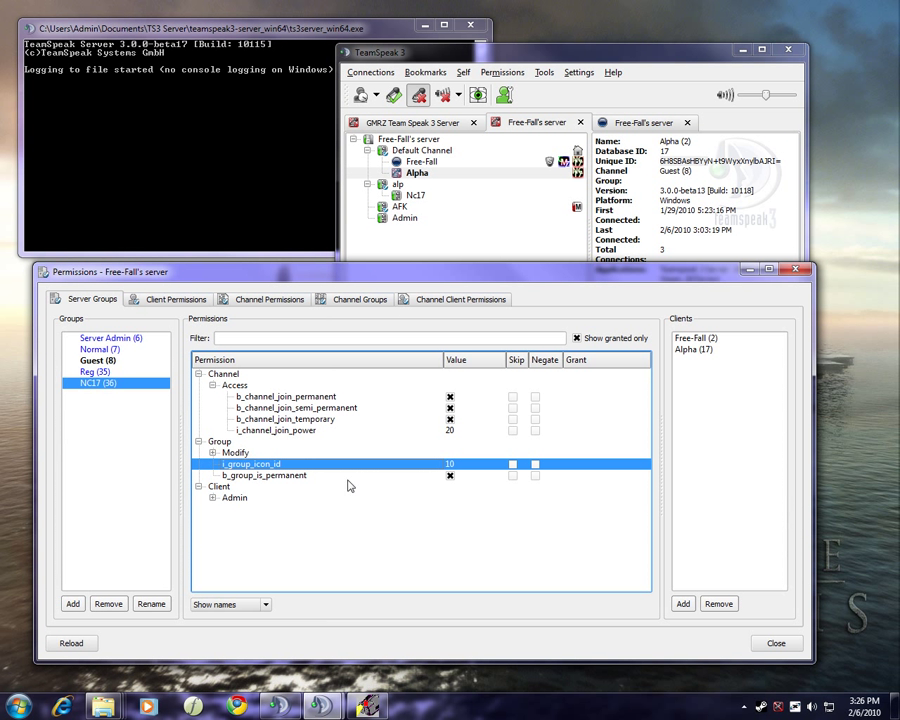
mouse_move(346, 480)
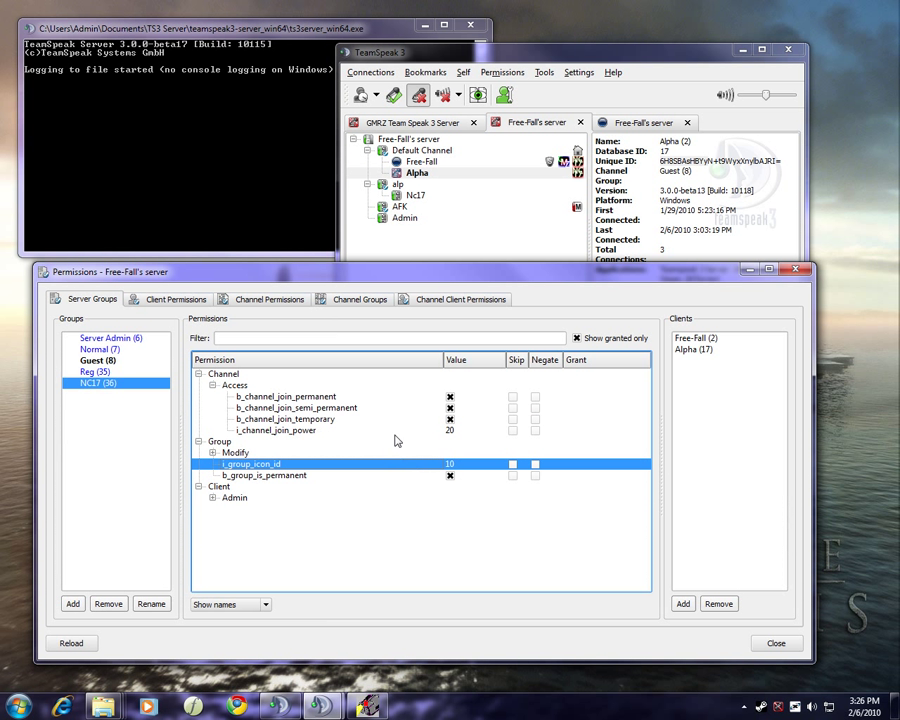
left_click(285, 418)
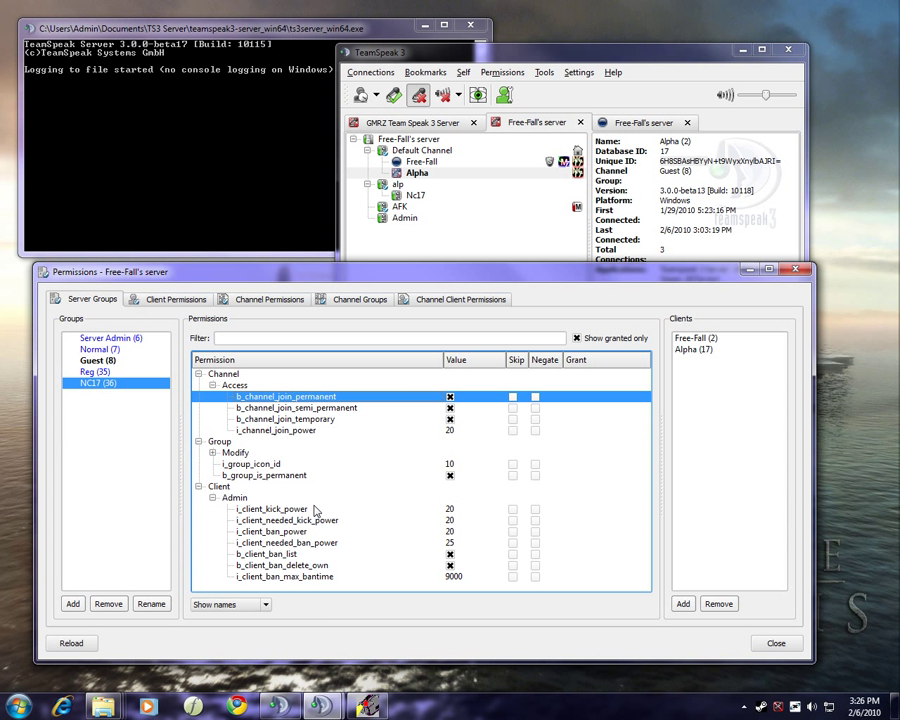
left_click(287, 520)
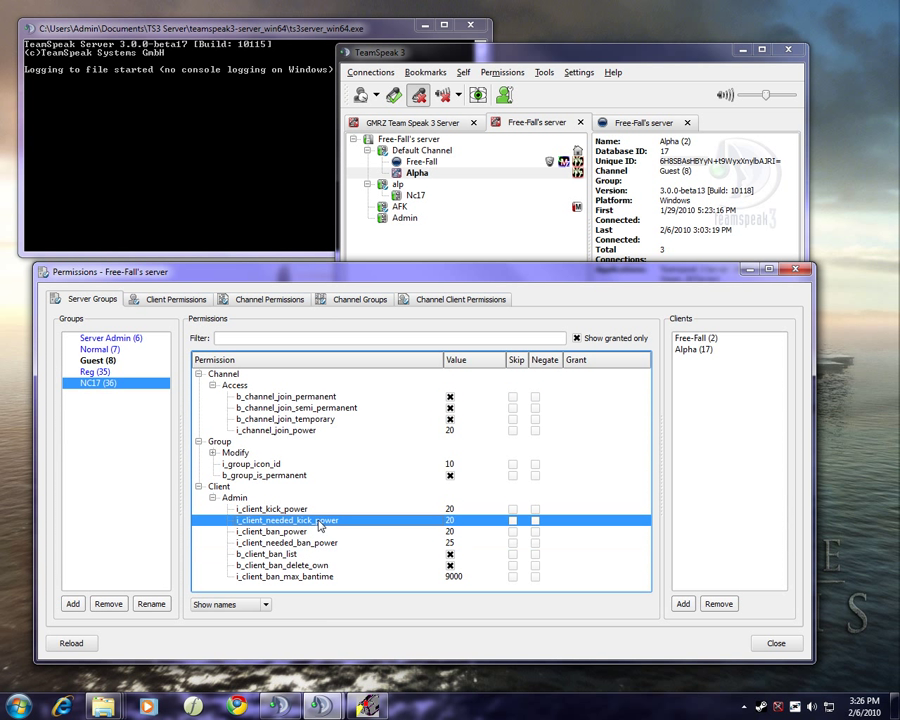
left_click(270, 531)
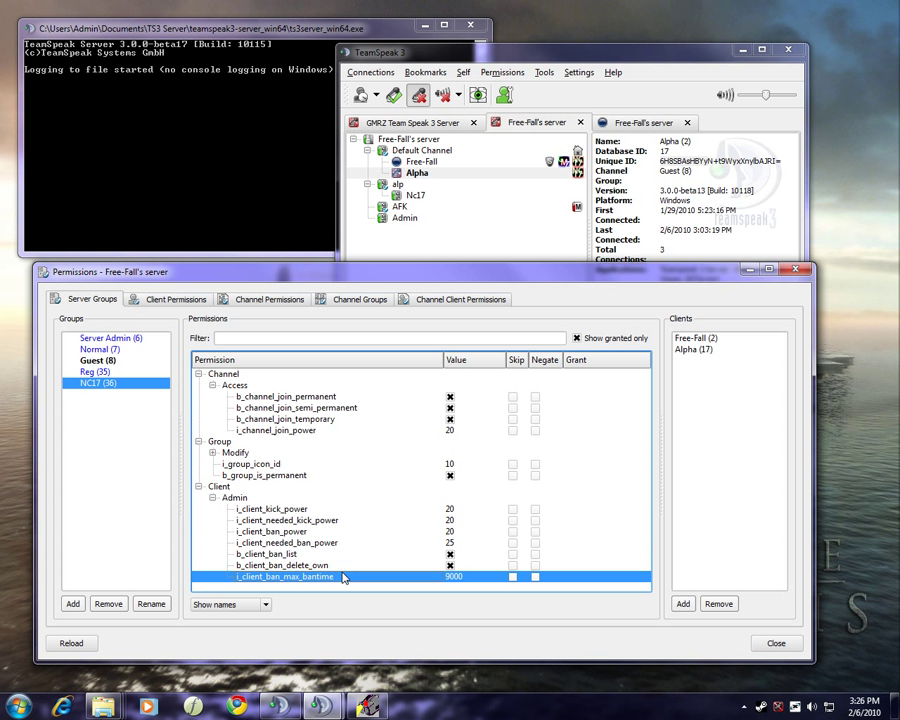
left_click(270, 509)
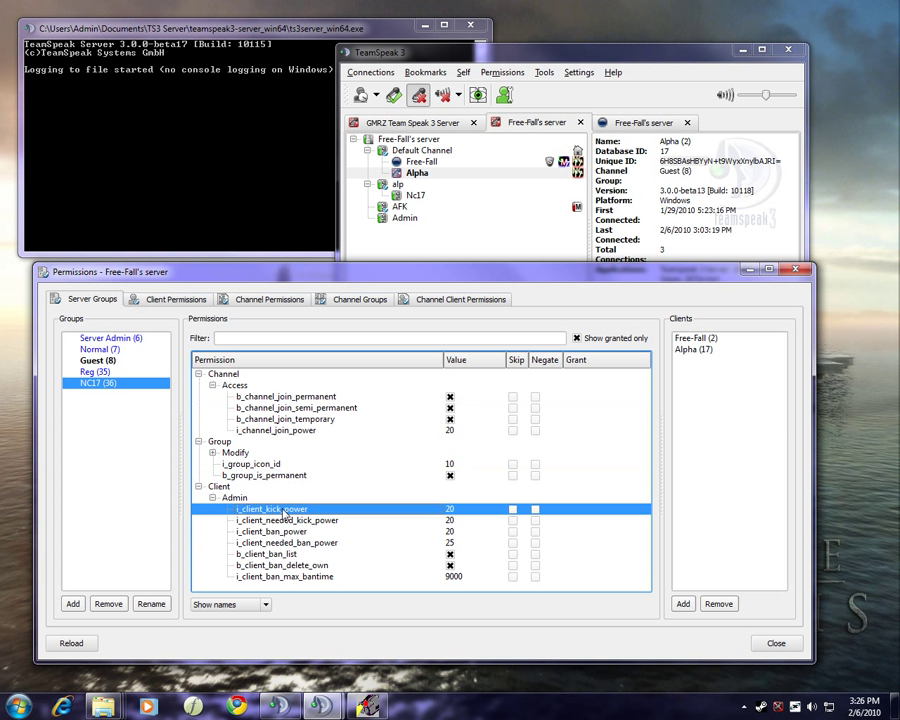